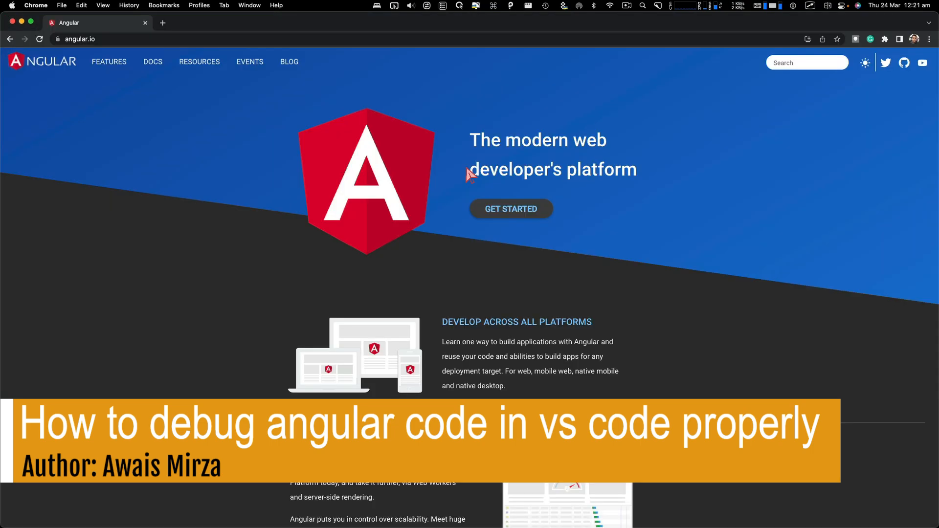
pyautogui.moveTo(463, 131)
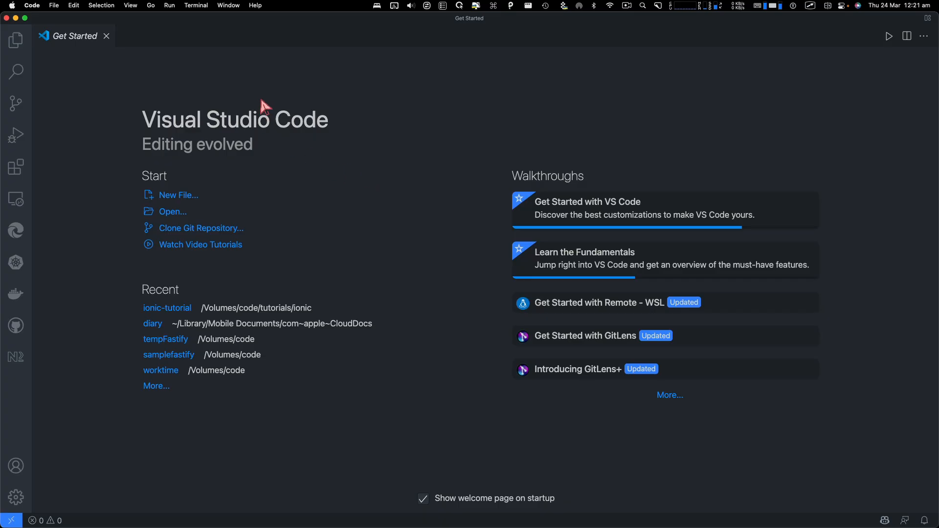
# - Return to iTerm2 and run ng new to create the 'debugging' Angular project
pyautogui.click(15, 40)
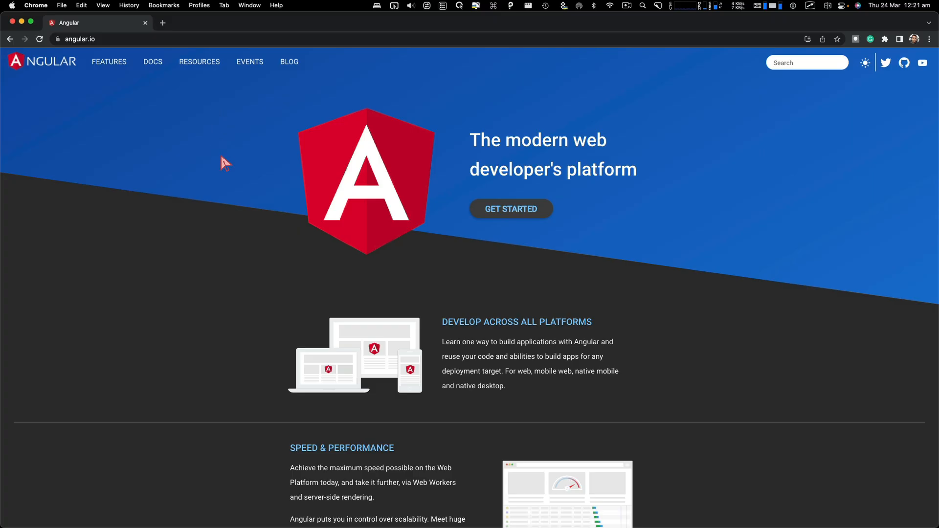
pyautogui.moveTo(615, 171)
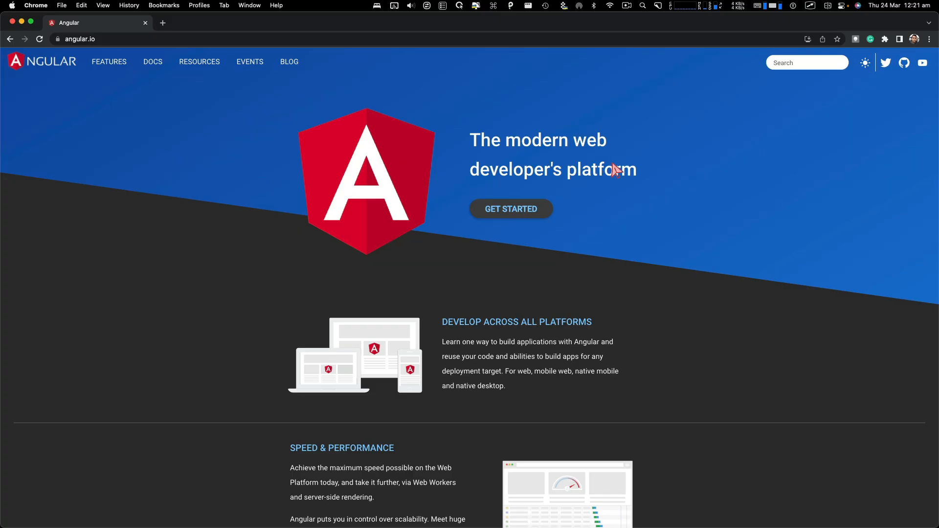
pyautogui.moveTo(665, 108)
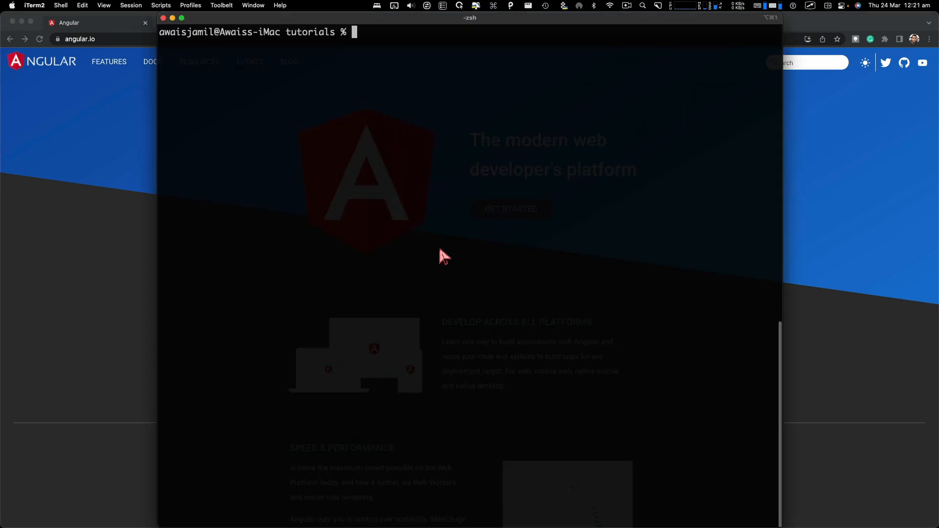
pyautogui.write('ng new')
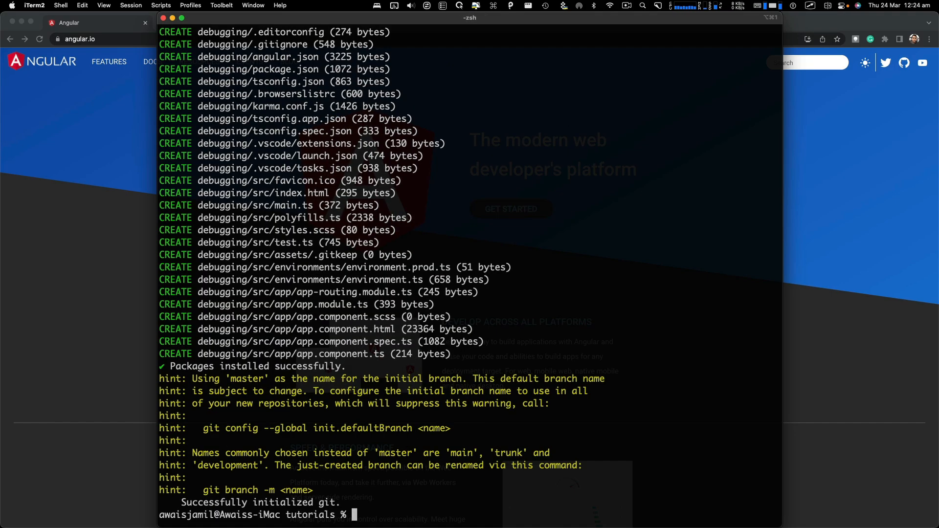
# - Open the debugging folder in VS Code and run npm run start
pyautogui.write('code d')
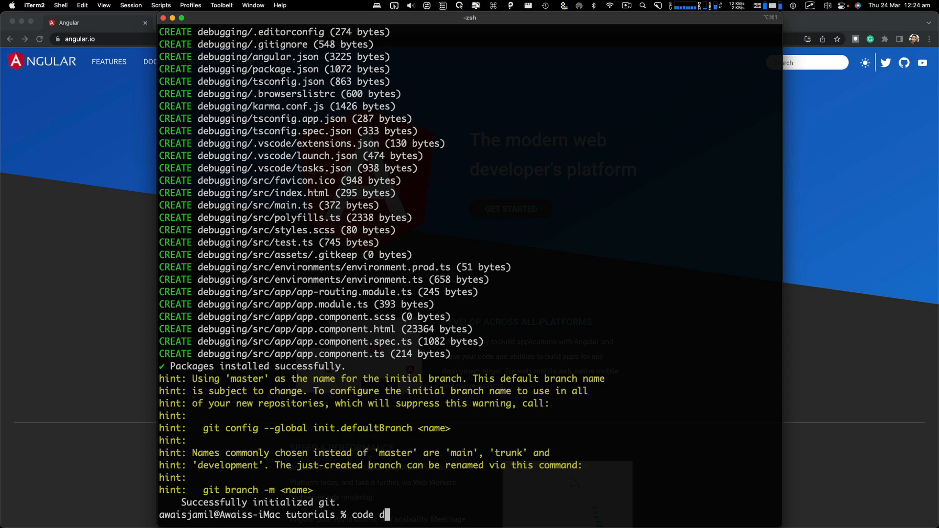
pyautogui.press('Enter')
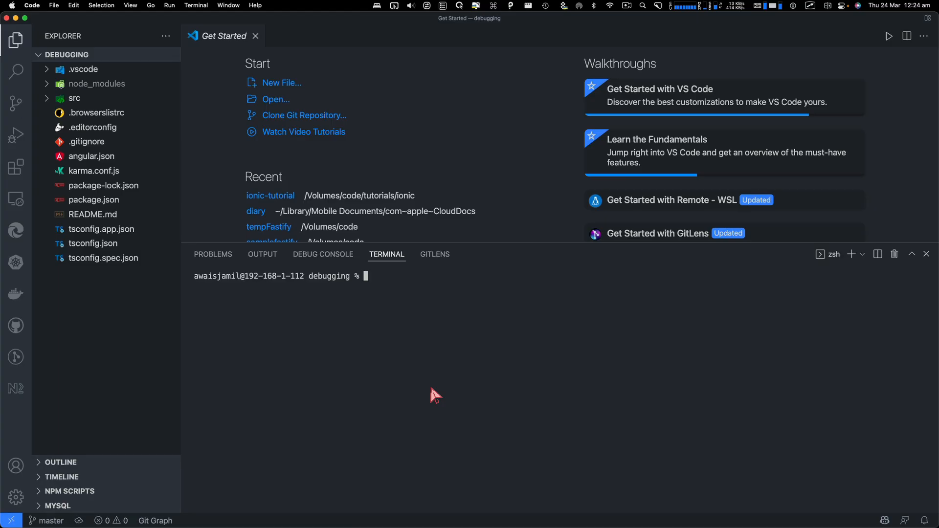
pyautogui.write('npm')
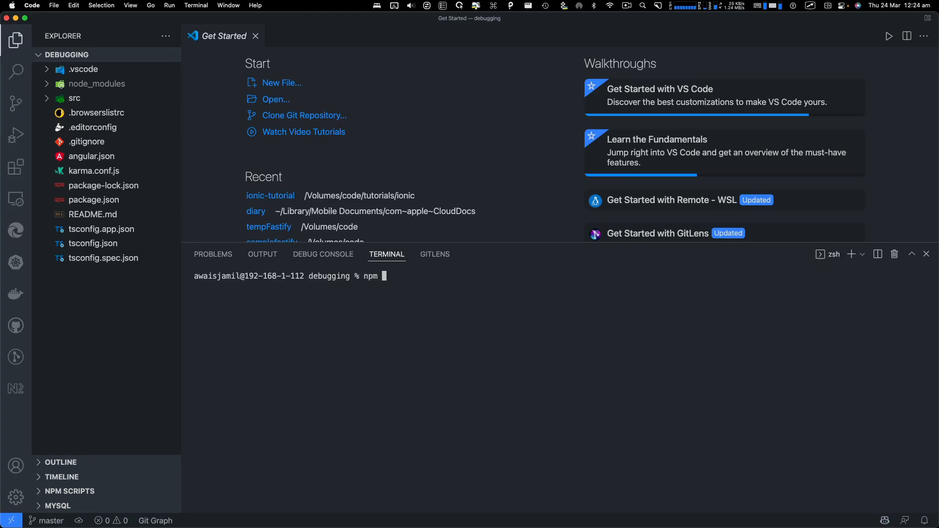
pyautogui.write('run start')
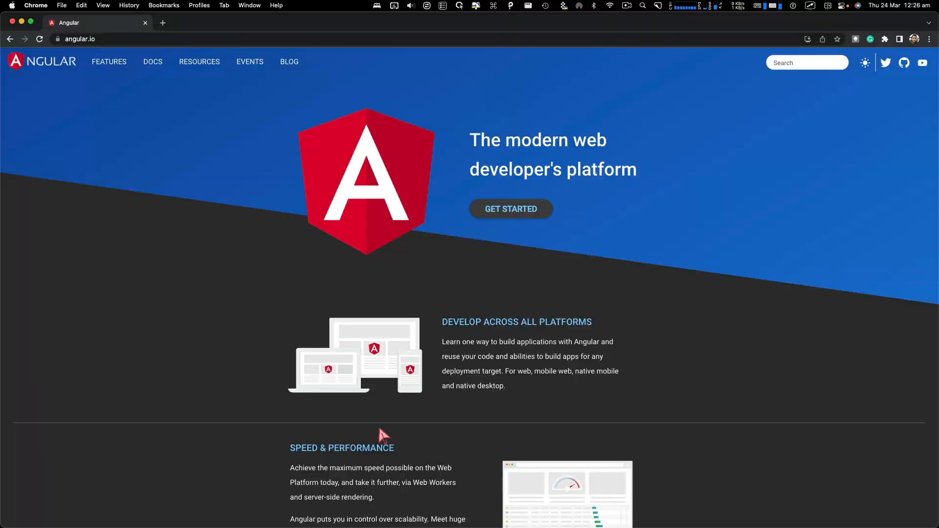
pyautogui.click(162, 23)
pyautogui.write('localhost:4200')
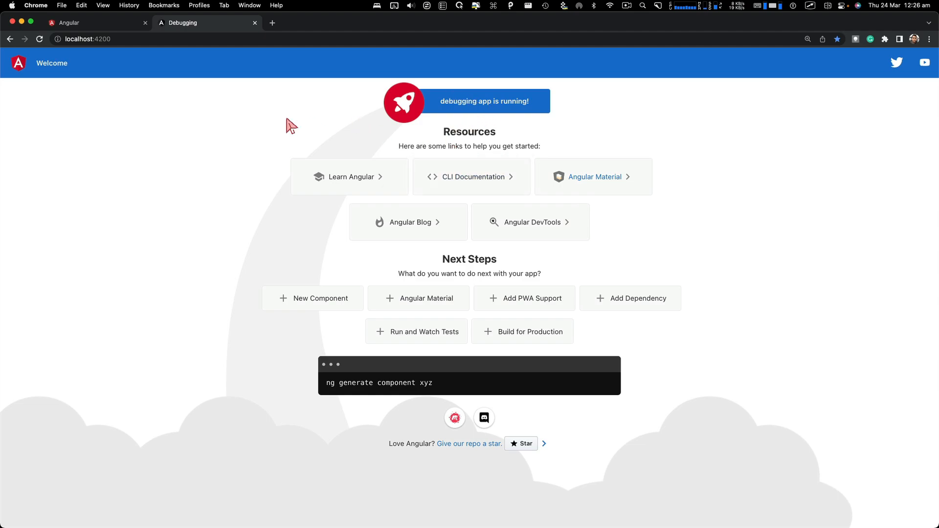
pyautogui.moveTo(637, 123)
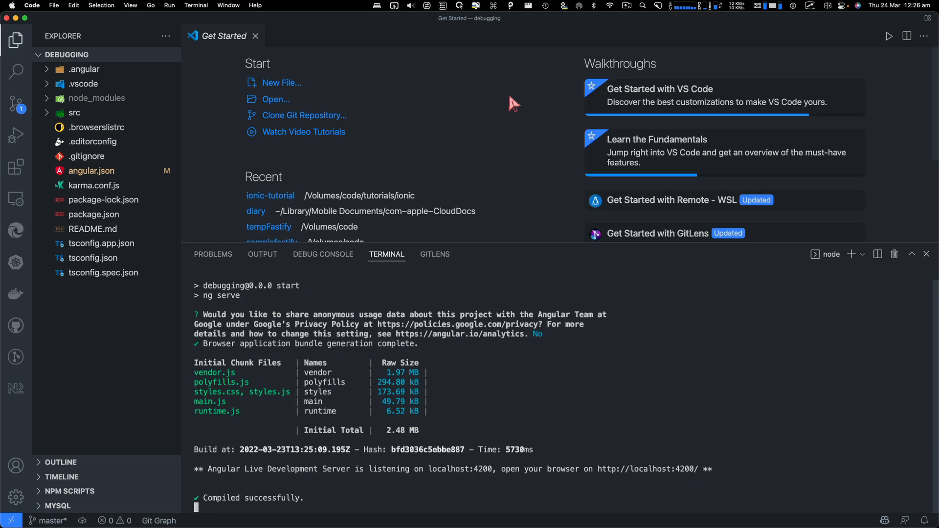
# - Expand src and app in the Explorer and open app.component.ts
pyautogui.click(74, 112)
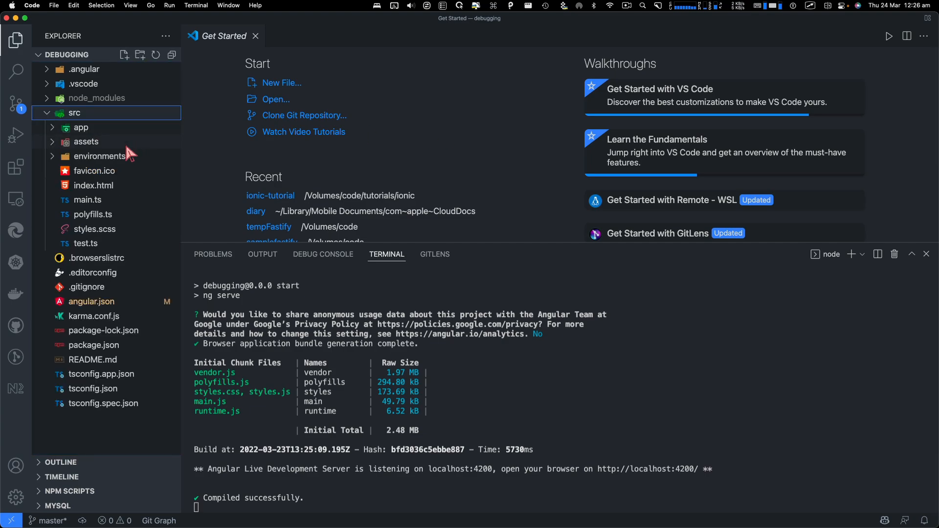
pyautogui.click(81, 128)
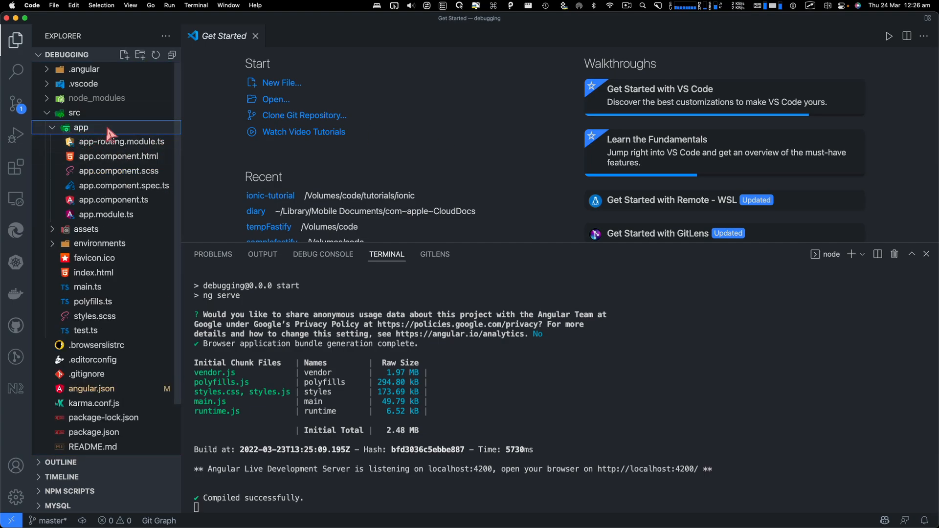
pyautogui.doubleClick(114, 200)
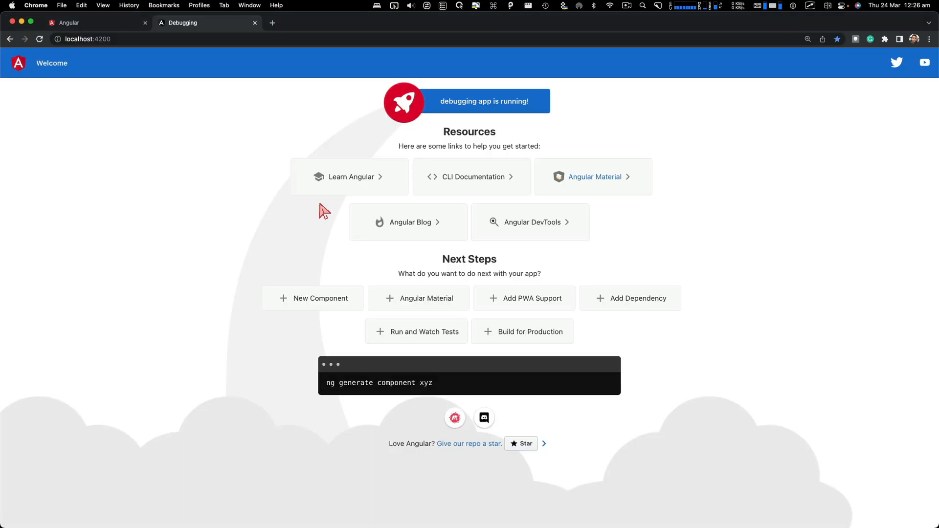
pyautogui.moveTo(259, 121)
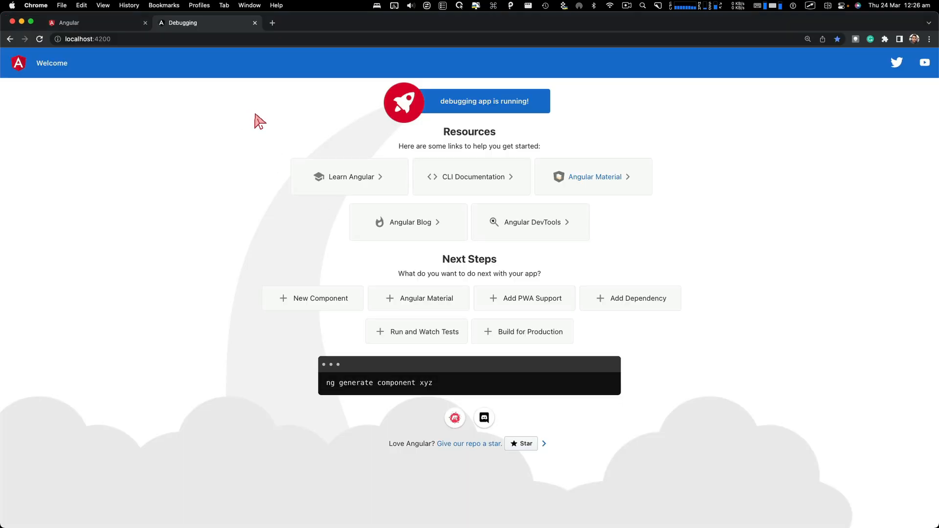
pyautogui.moveTo(312, 131)
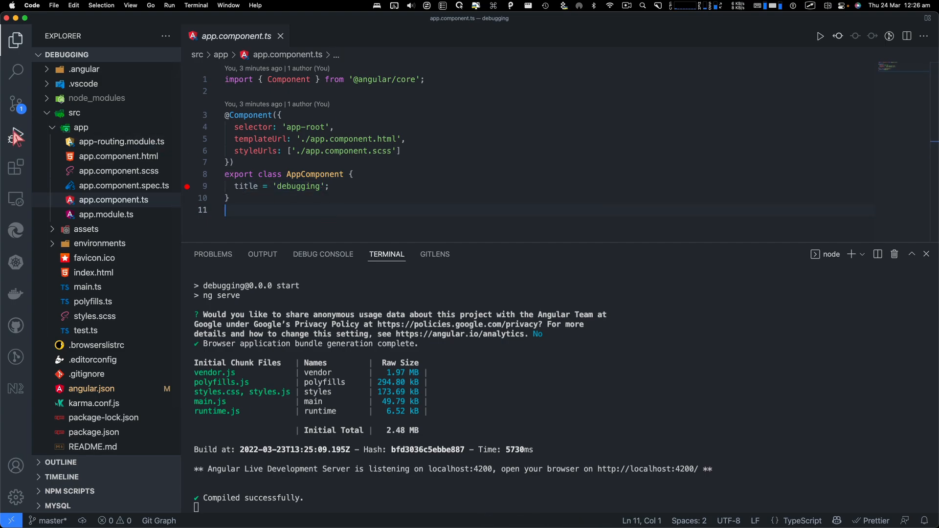
# - Add a Chrome: Launch configuration from Run and Debug's configuration dropdown
pyautogui.click(15, 134)
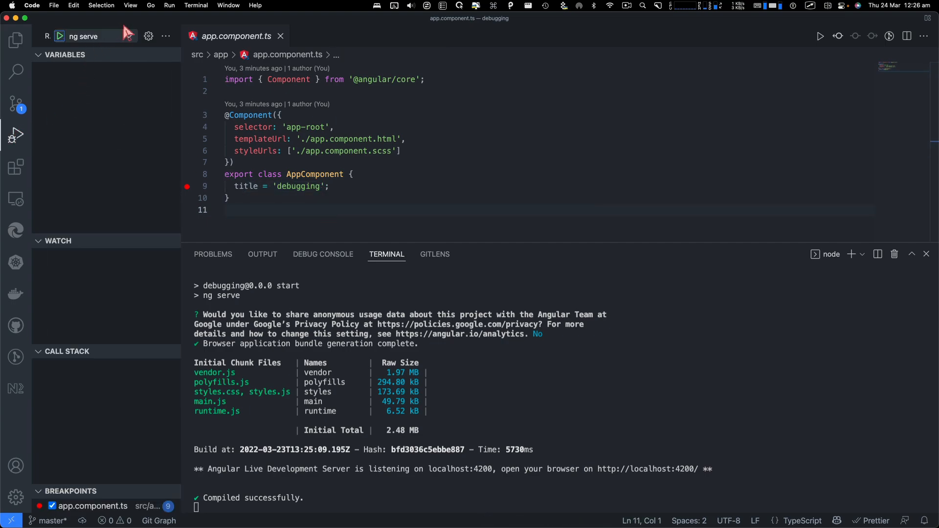
pyautogui.click(90, 36)
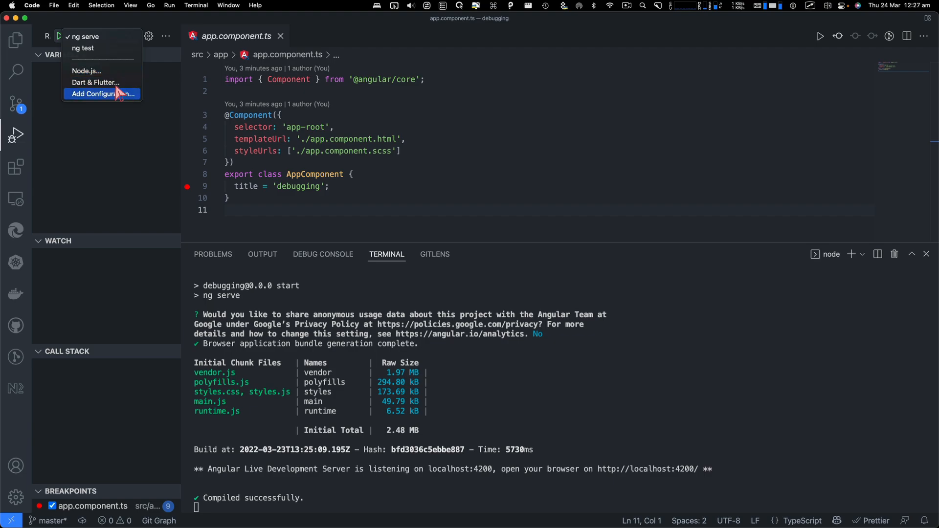
pyautogui.click(102, 94)
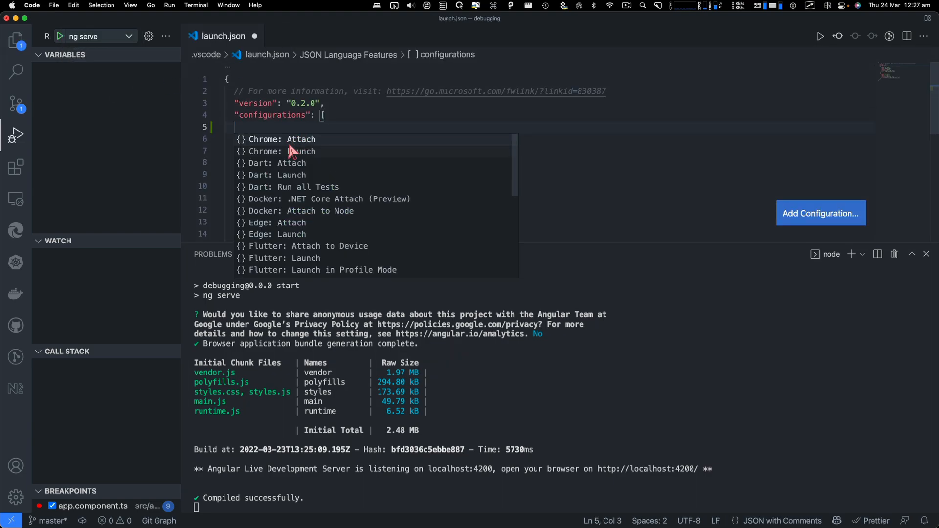
pyautogui.click(281, 152)
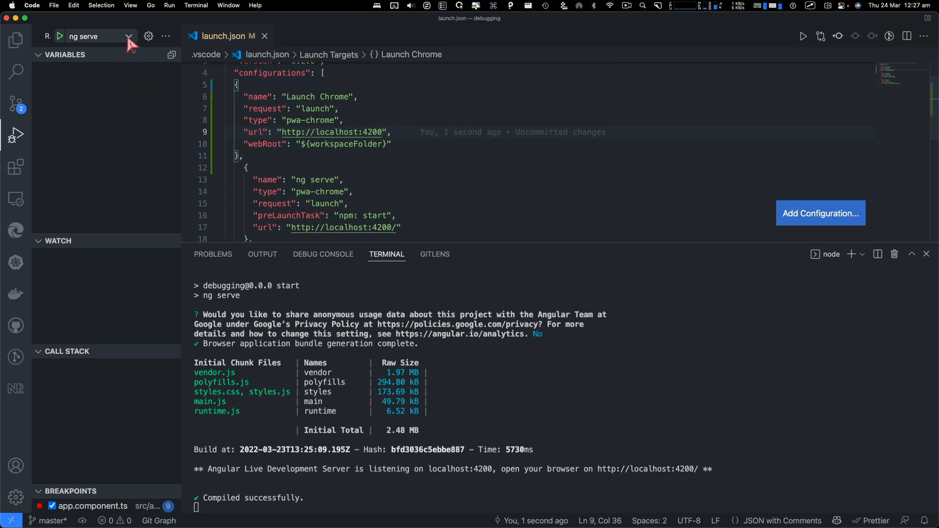
# - Run the Launch Chrome configuration and continue past the line 9 breakpoint
pyautogui.click(129, 36)
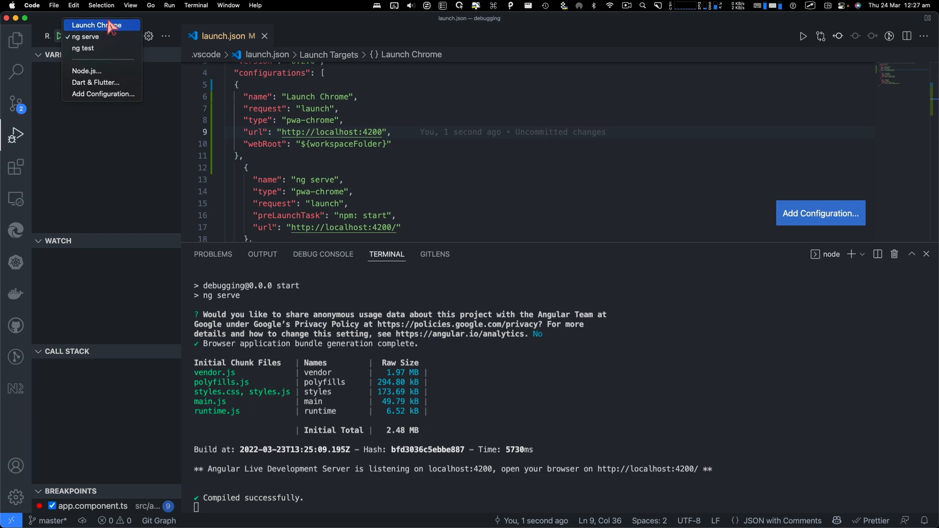
pyautogui.click(101, 25)
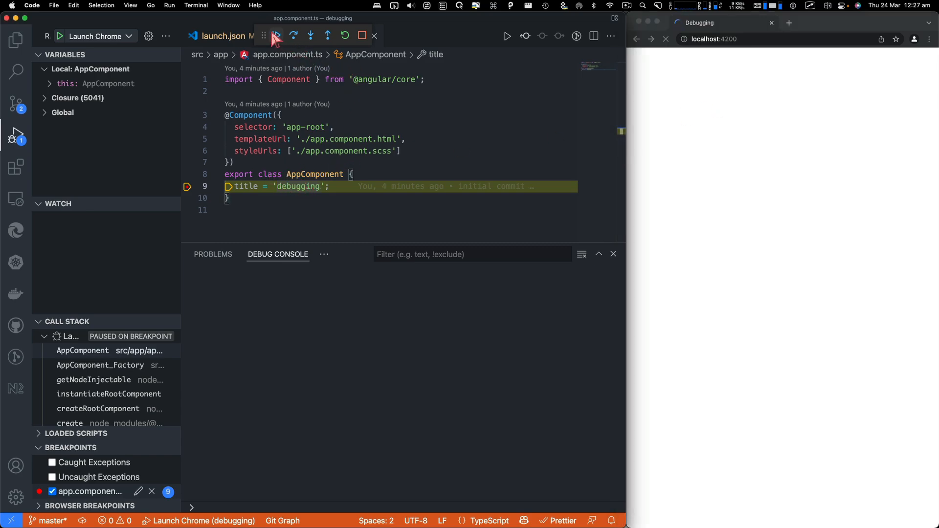
pyautogui.click(276, 35)
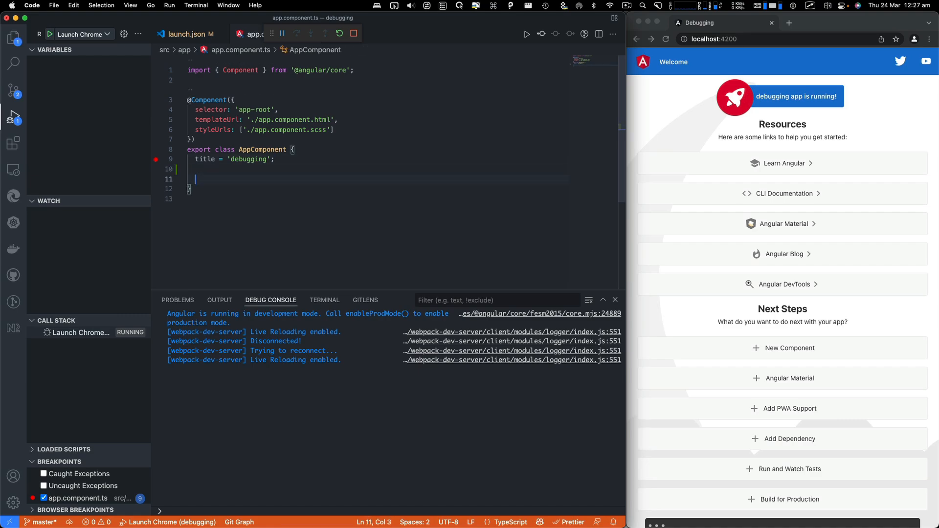
# - Write a logToConsole() method containing console.log('hello debugging')
pyautogui.write('logt')
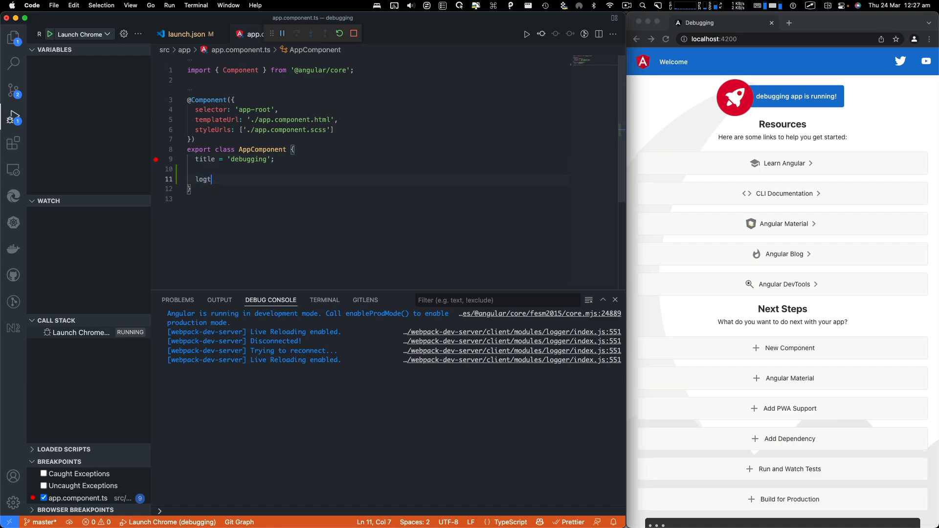
pyautogui.write('oCon')
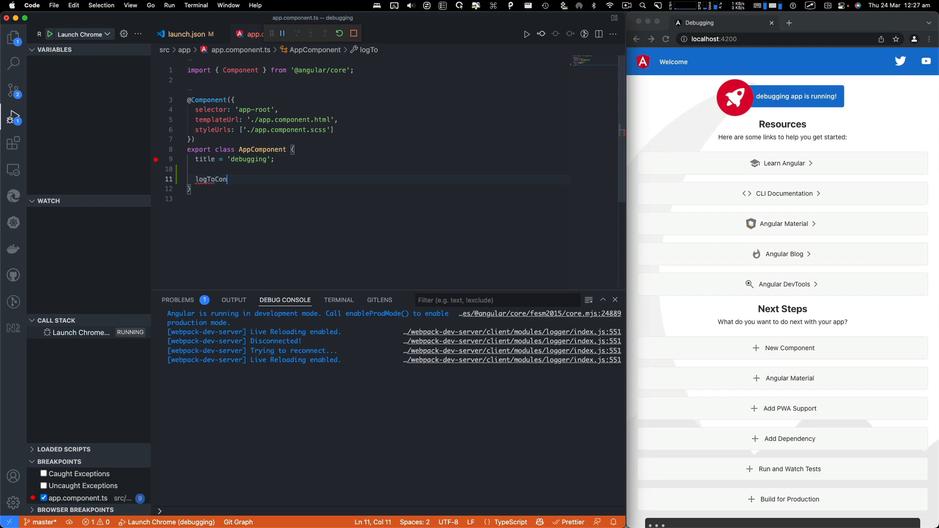
pyautogui.write('sole(){')
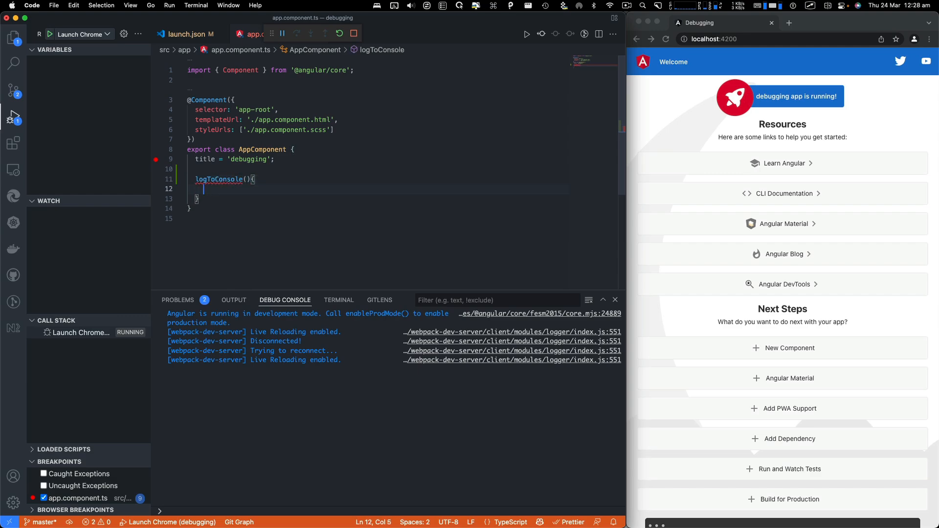
pyautogui.write('console.lo')
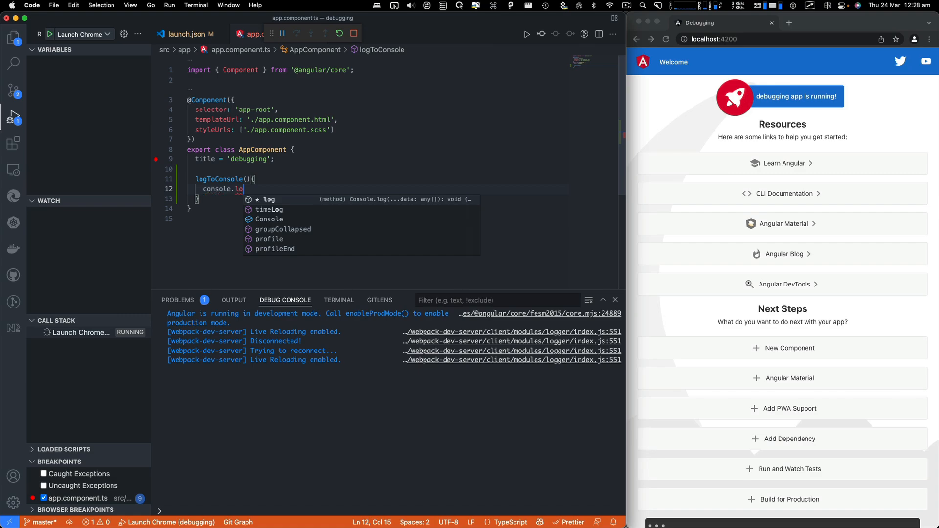
pyautogui.write("g('hello ')")
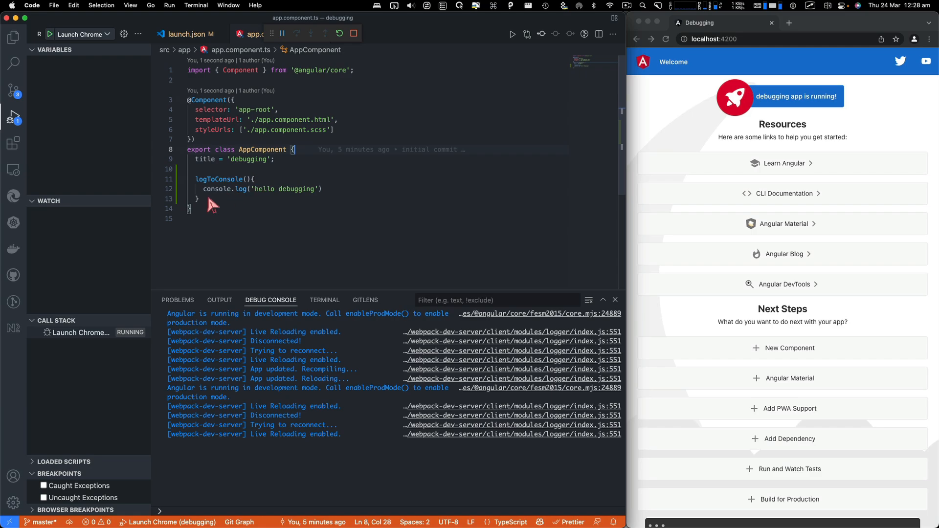
pyautogui.moveTo(247, 181)
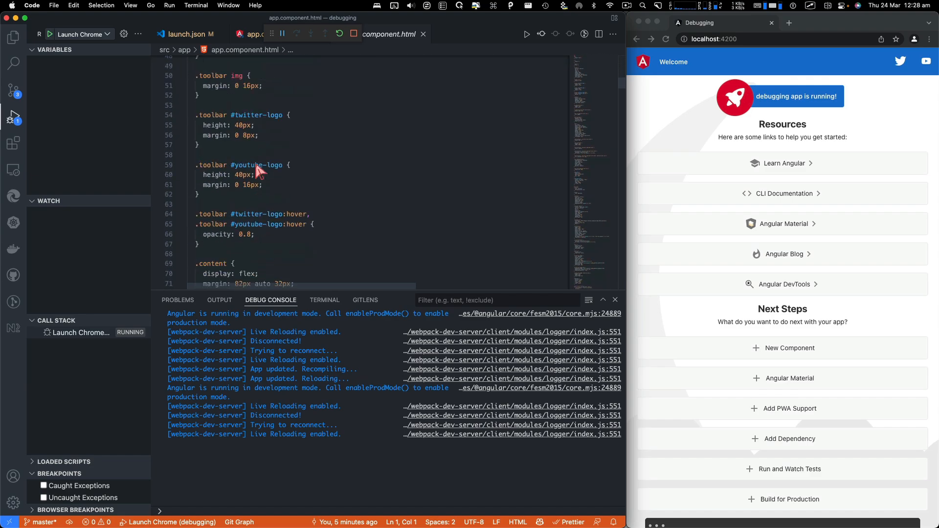
# - Add <button (click)="logToConsole()">Log to console</button> to app.component.html
pyautogui.scroll(-3)
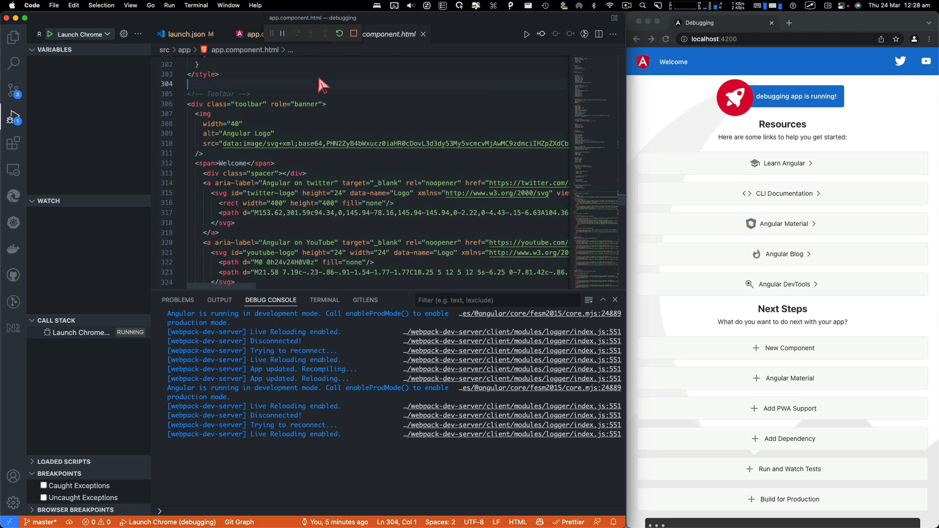
pyautogui.moveTo(322, 84)
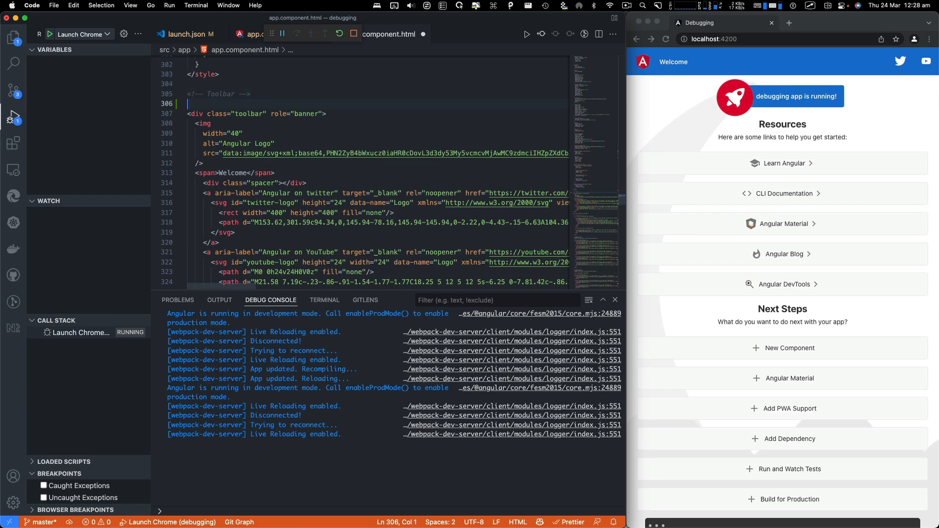
pyautogui.write('button')
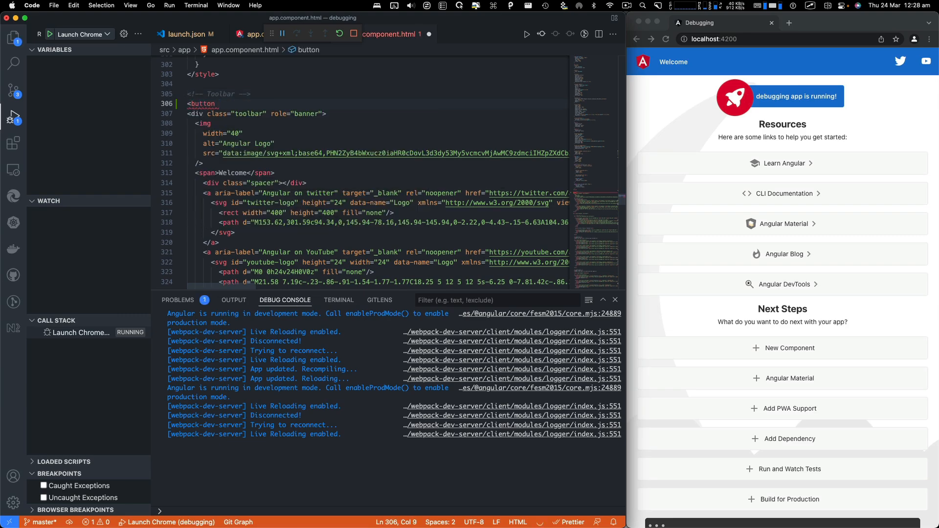
pyautogui.write('clic')
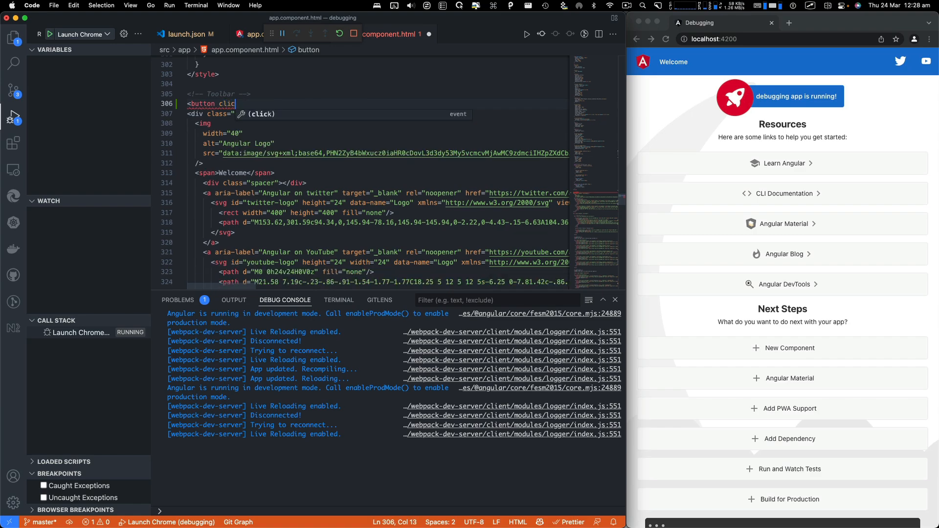
pyautogui.write('(click)="logToConsole')
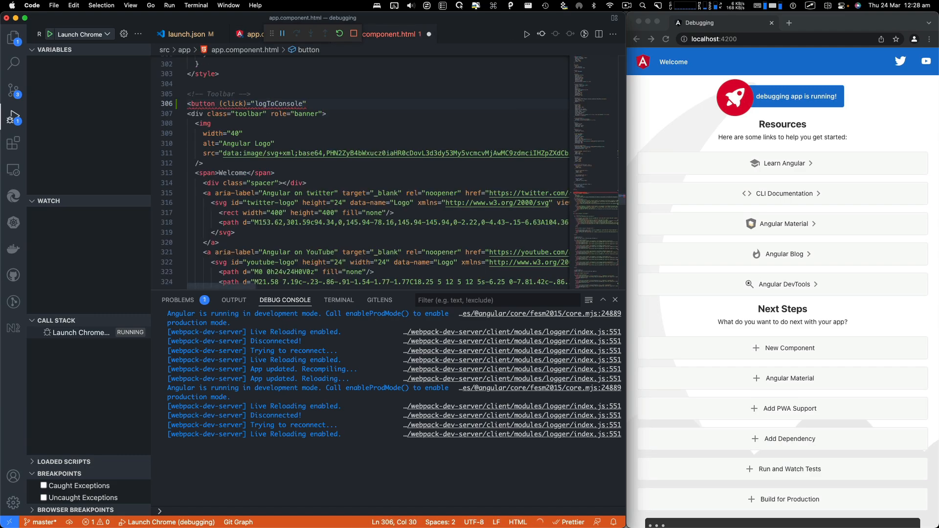
pyautogui.write('()">Log to console</button>"')
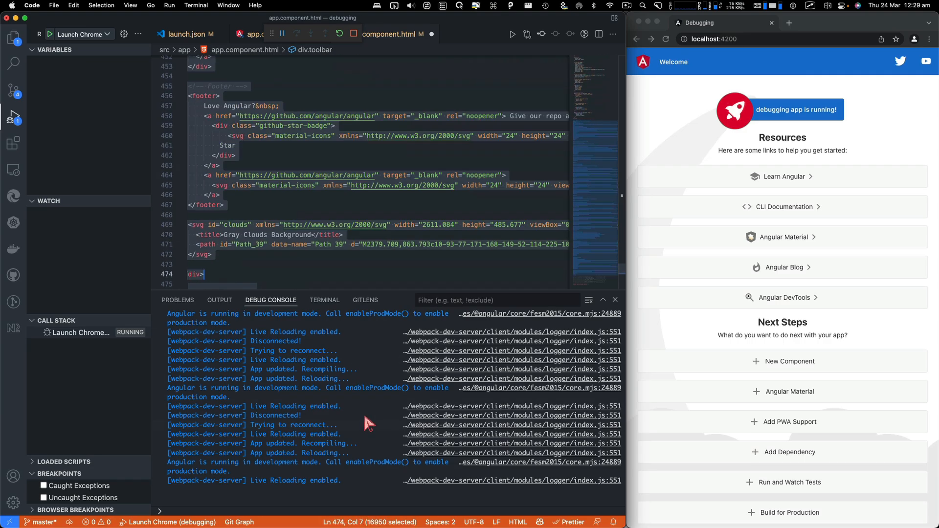
# - Remove the placeholder markup below the button and return to app.component.ts
pyautogui.scroll(-3)
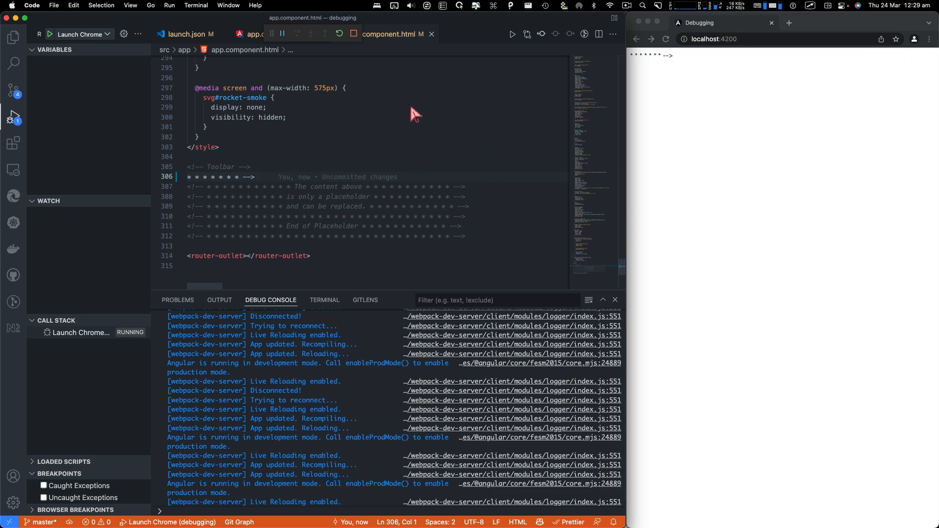
pyautogui.click(259, 187)
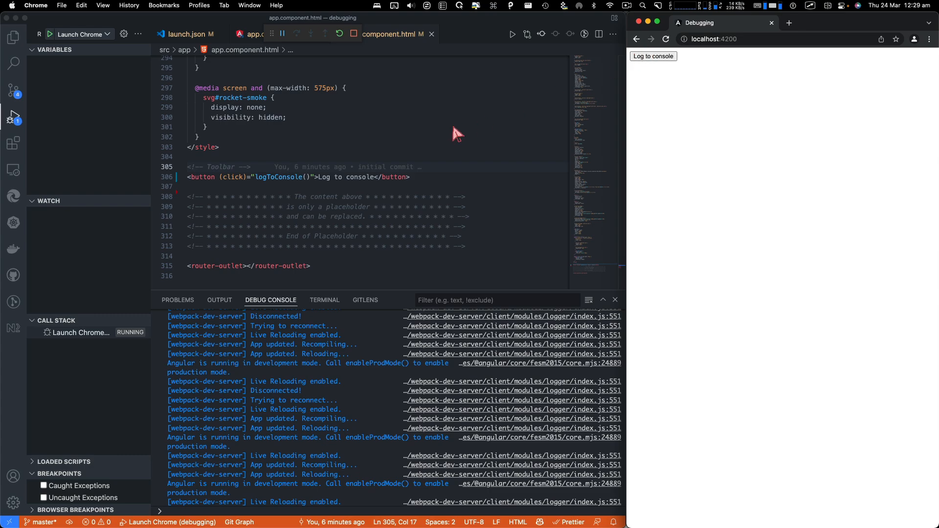
pyautogui.click(256, 34)
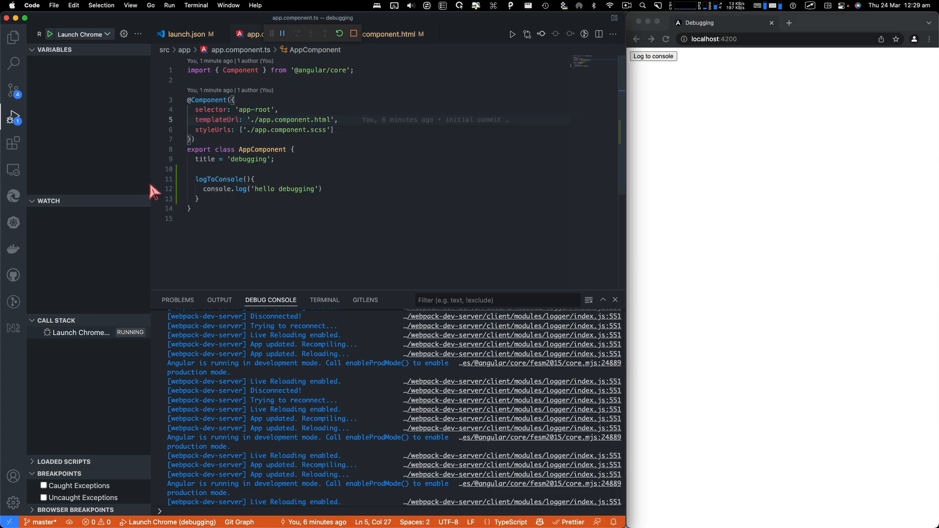
pyautogui.moveTo(450, 148)
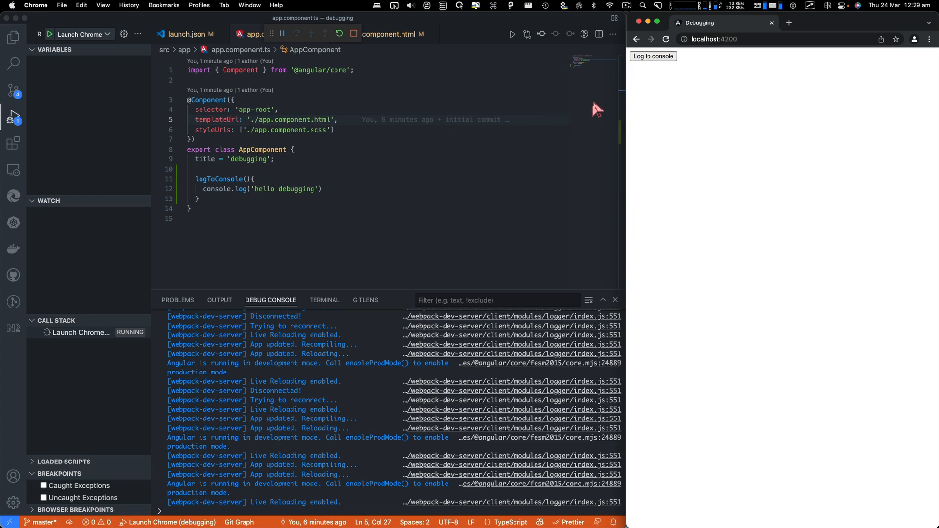
pyautogui.moveTo(658, 98)
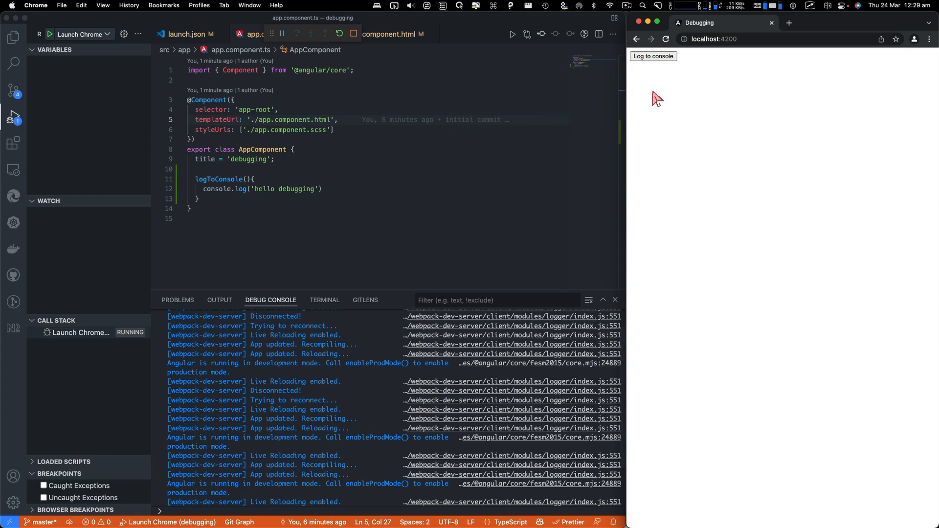
# - Open the DevTools Console and click Log to console to print 'hello debugging'
pyautogui.press('F12')
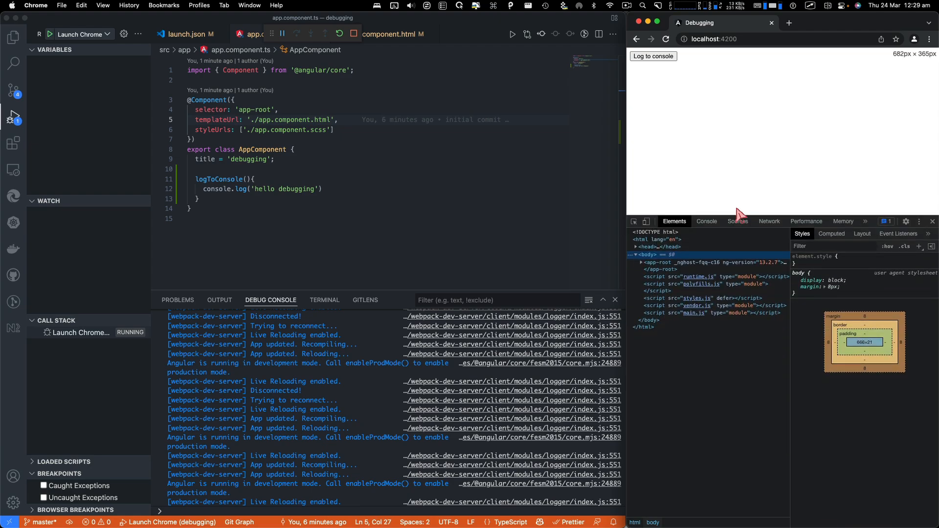
pyautogui.click(706, 221)
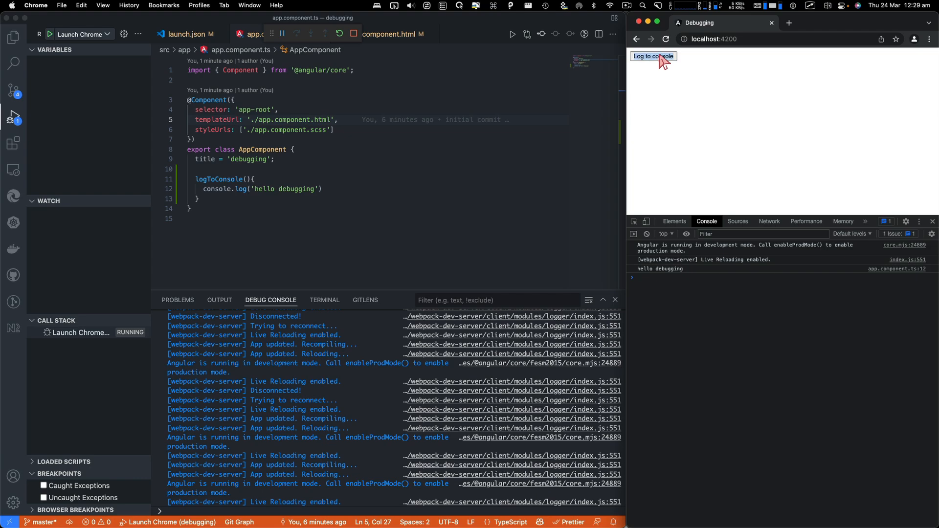
pyautogui.click(653, 56)
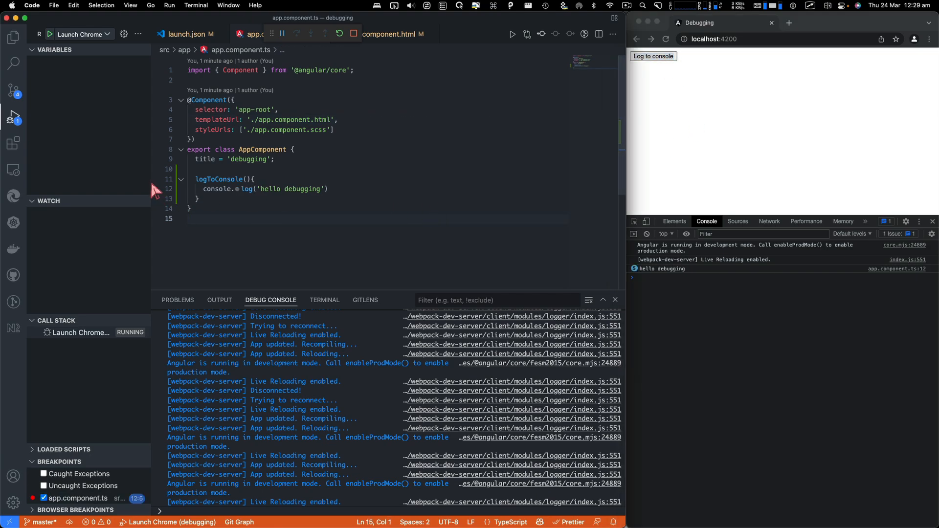
# - Hit the console.log breakpoint via the button and expand this in Variables
pyautogui.click(653, 56)
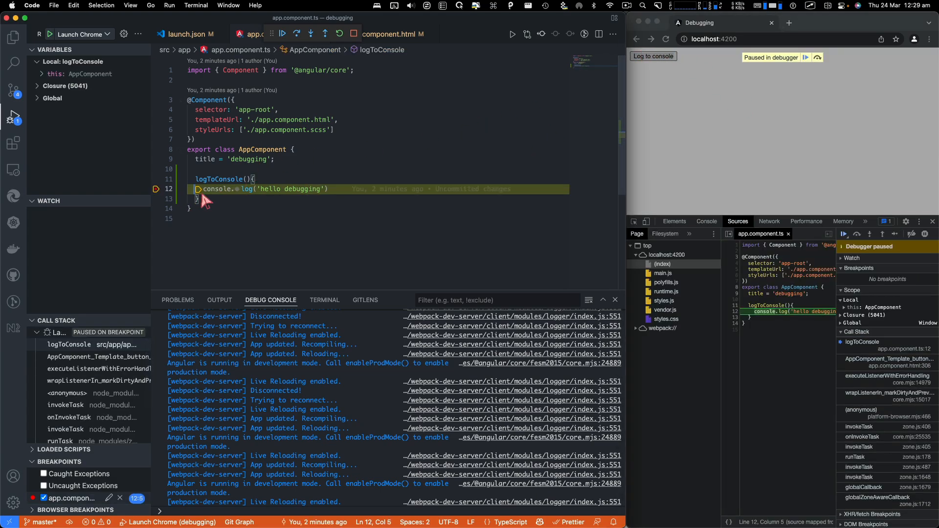
pyautogui.moveTo(315, 197)
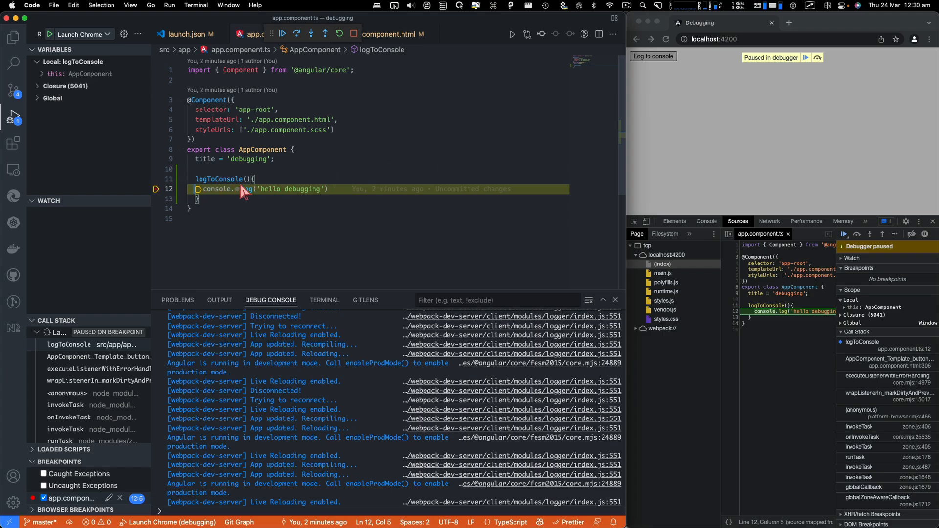
pyautogui.moveTo(368, 185)
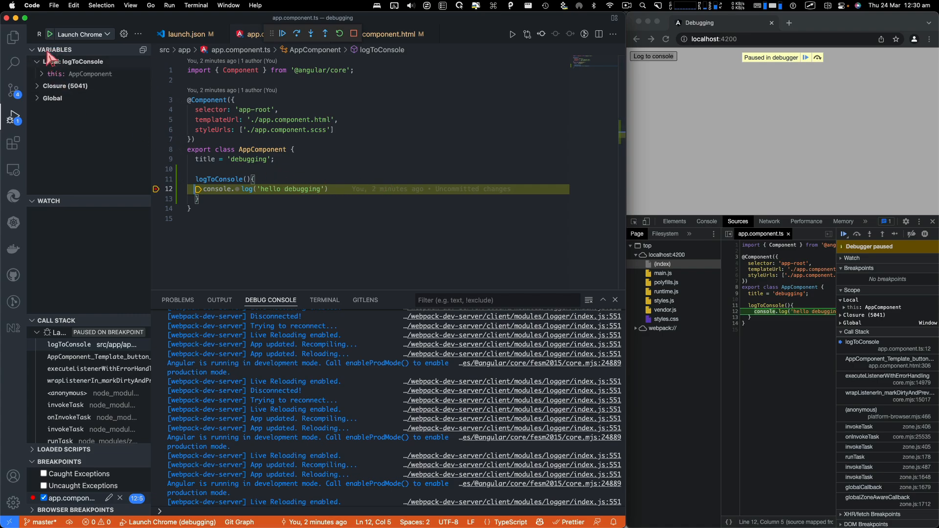
pyautogui.moveTo(87, 75)
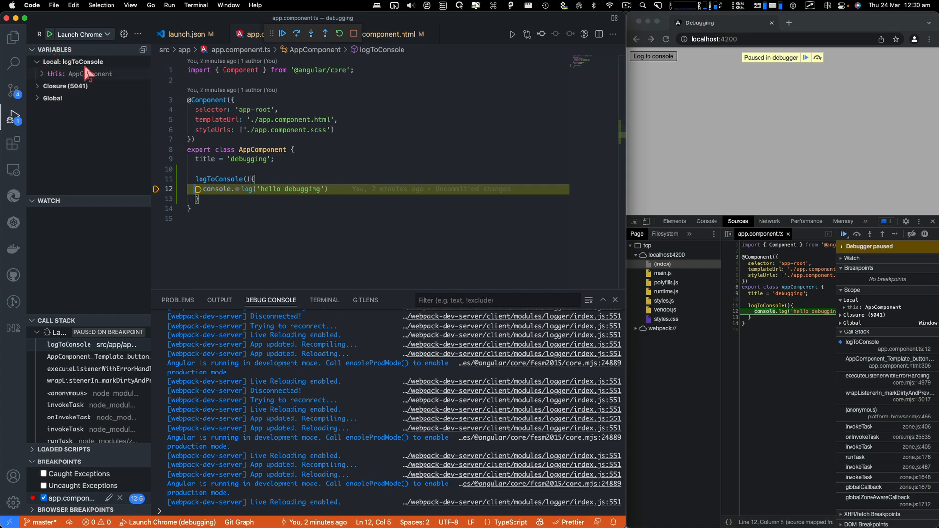
pyautogui.click(41, 74)
pyautogui.write('value: string')
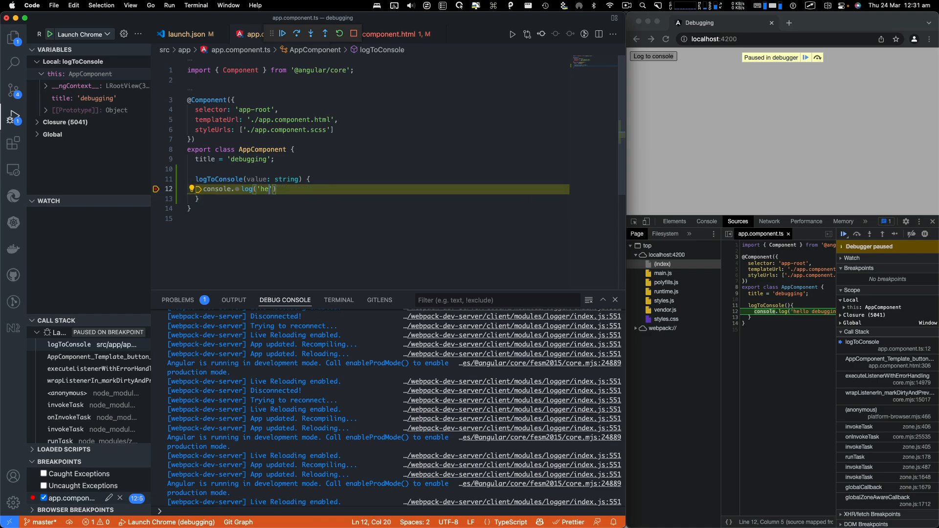
# - Make logToConsole log a string value and pass 'hello debugging' from the template's click call
pyautogui.press('Backspace')
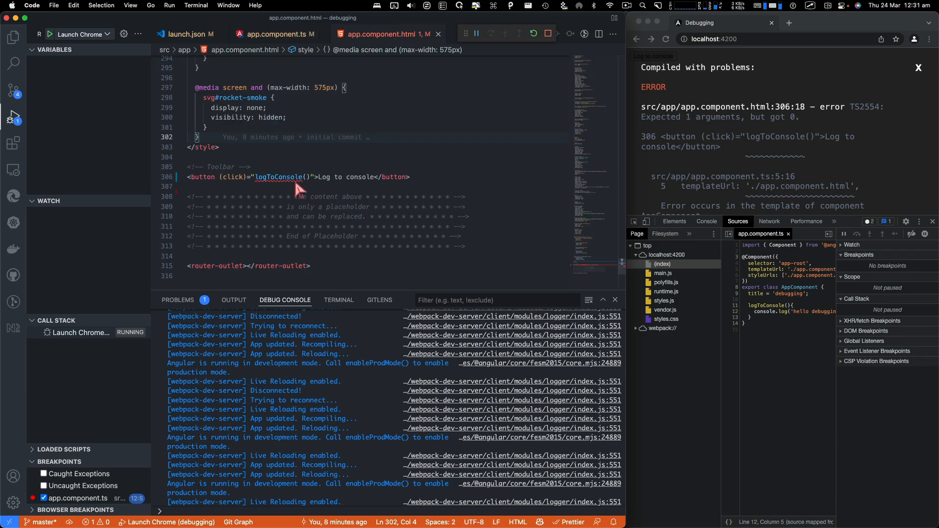
pyautogui.write("''")
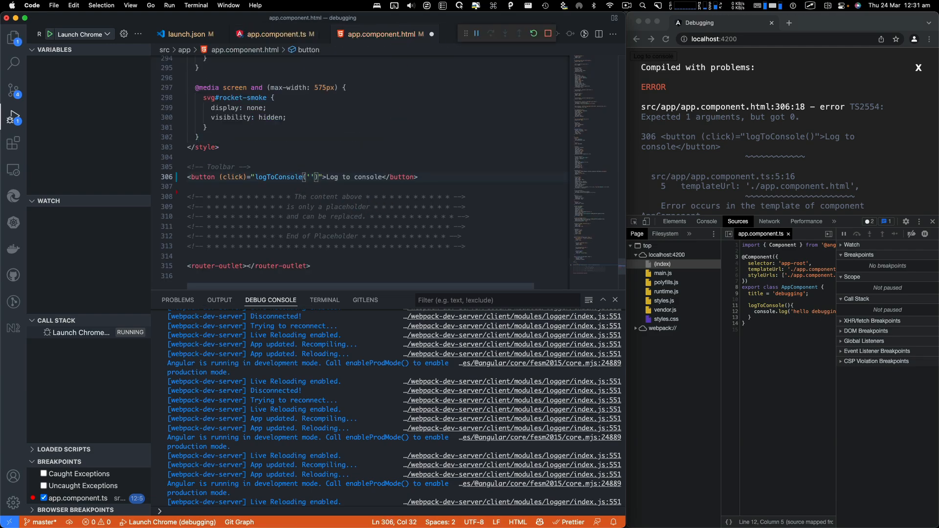
pyautogui.write('hello debuggi')
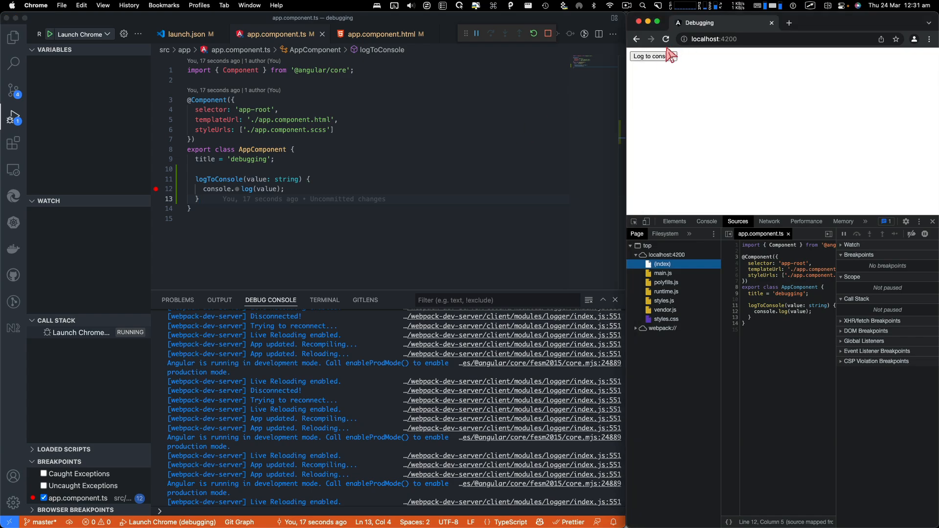
pyautogui.click(652, 55)
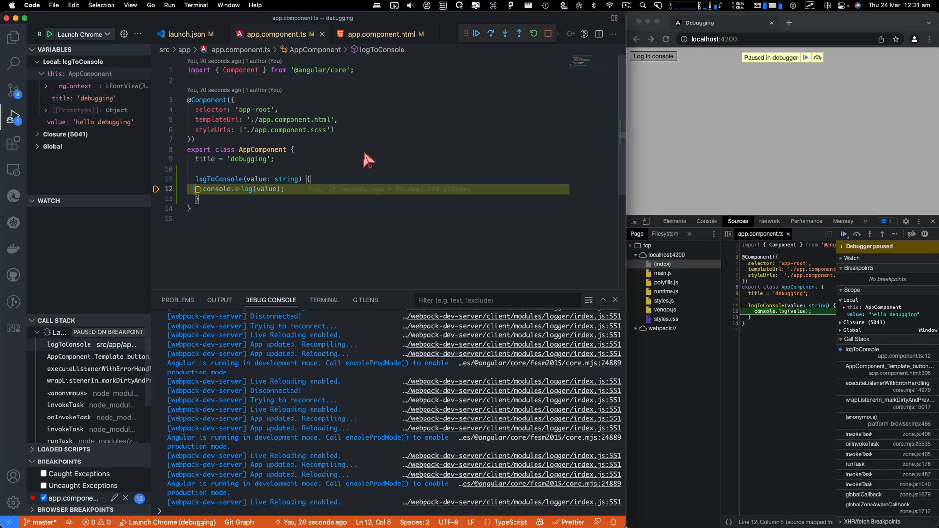
pyautogui.moveTo(267, 190)
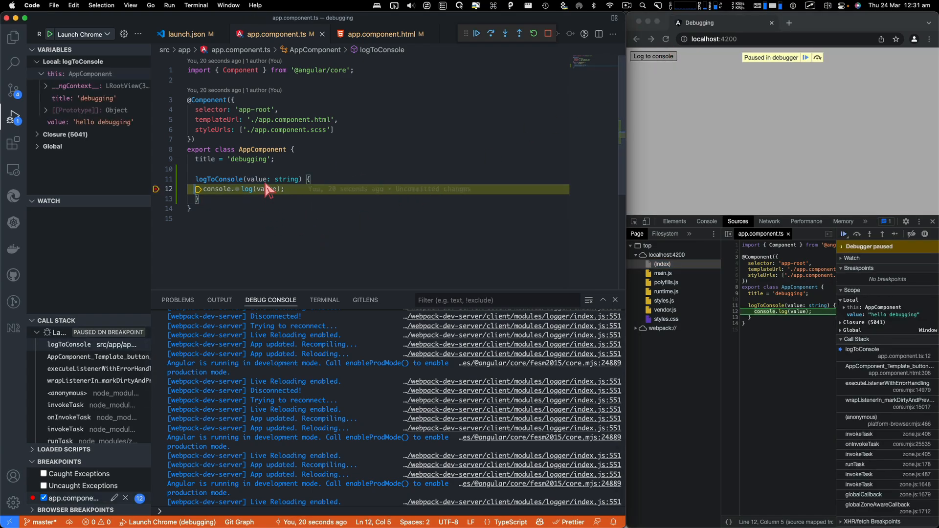
pyautogui.moveTo(262, 189)
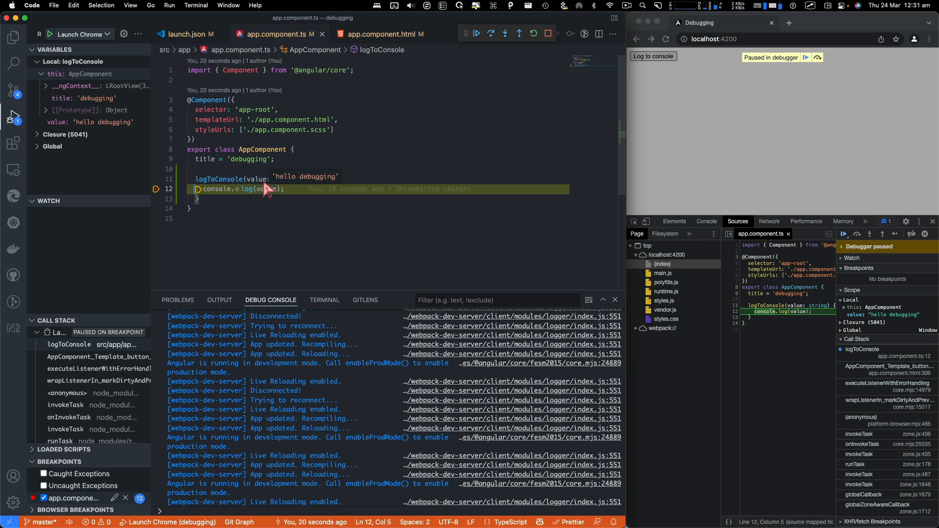
pyautogui.moveTo(267, 179)
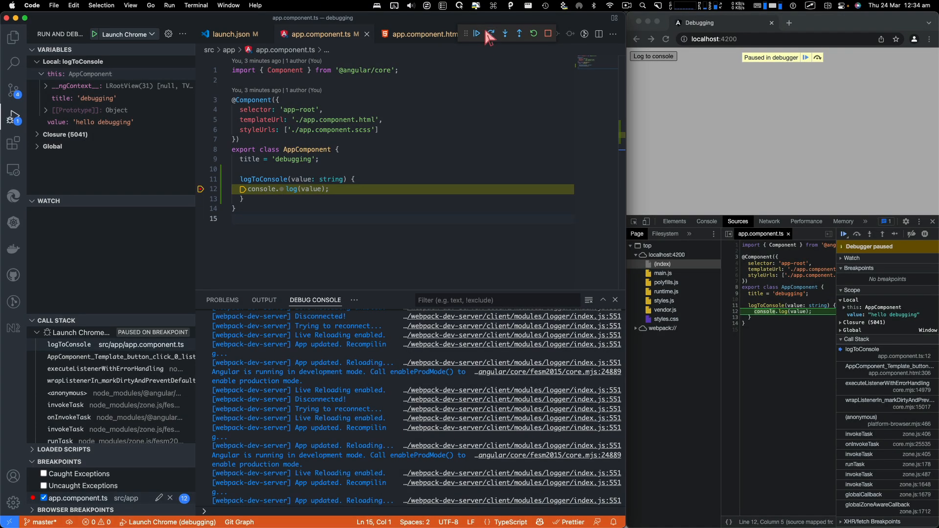
pyautogui.moveTo(491, 33)
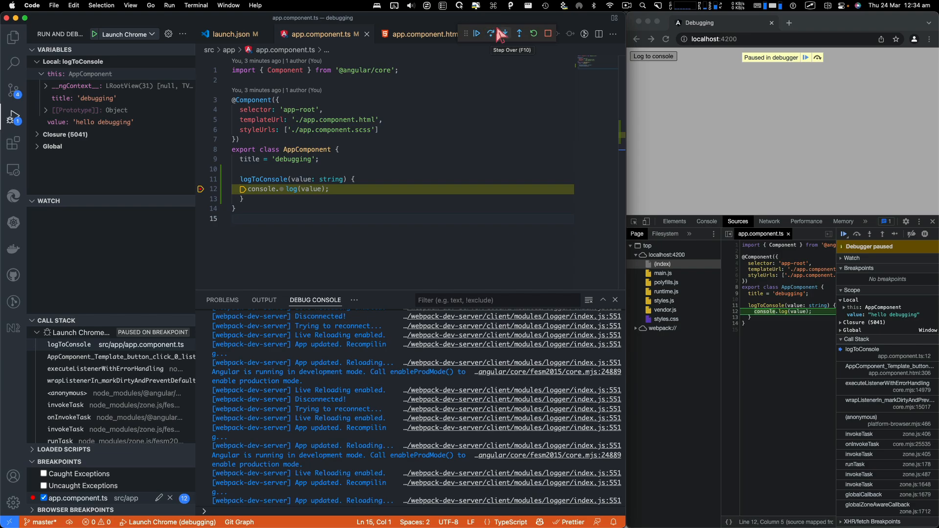
pyautogui.moveTo(517, 33)
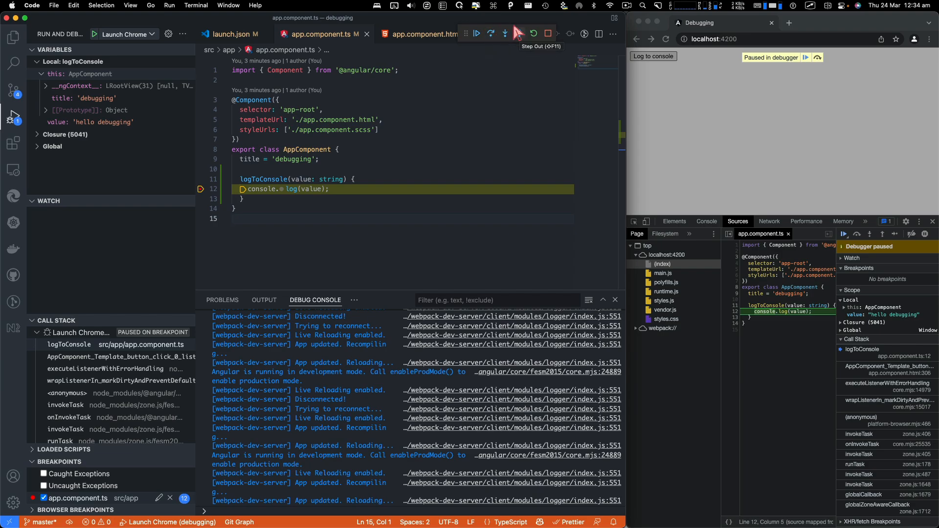
# - Add secondFunction logging 'second function', call it from logToConsole, and set breakpoints in logToConsole
pyautogui.click(353, 179)
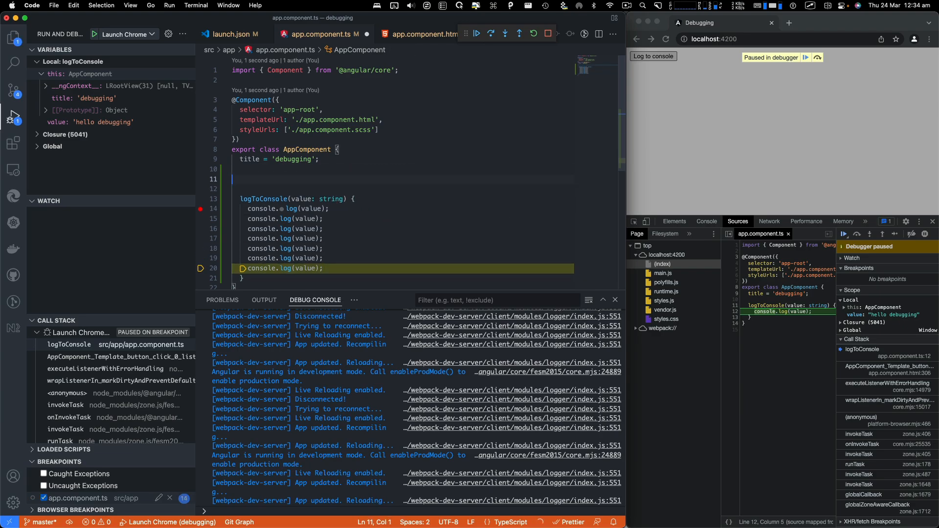
pyautogui.write('secondFunction(')
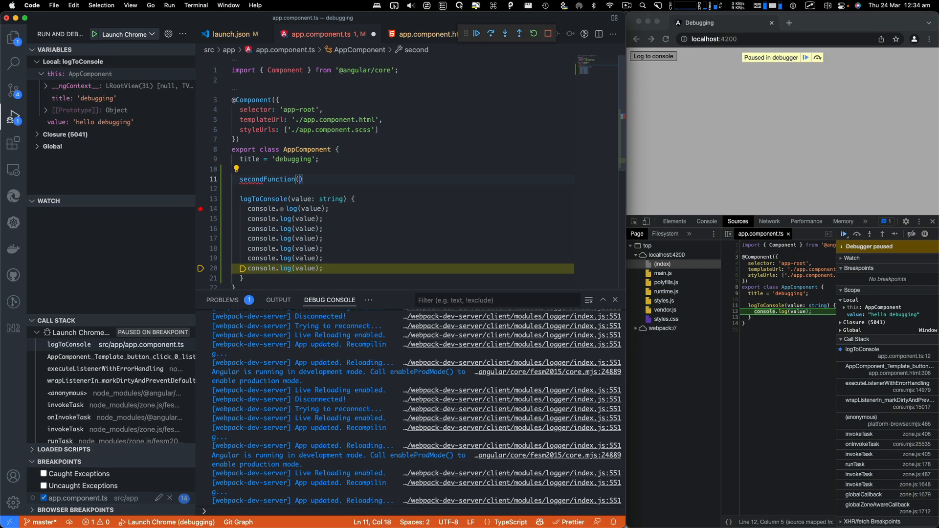
pyautogui.write("console.log('second function');")
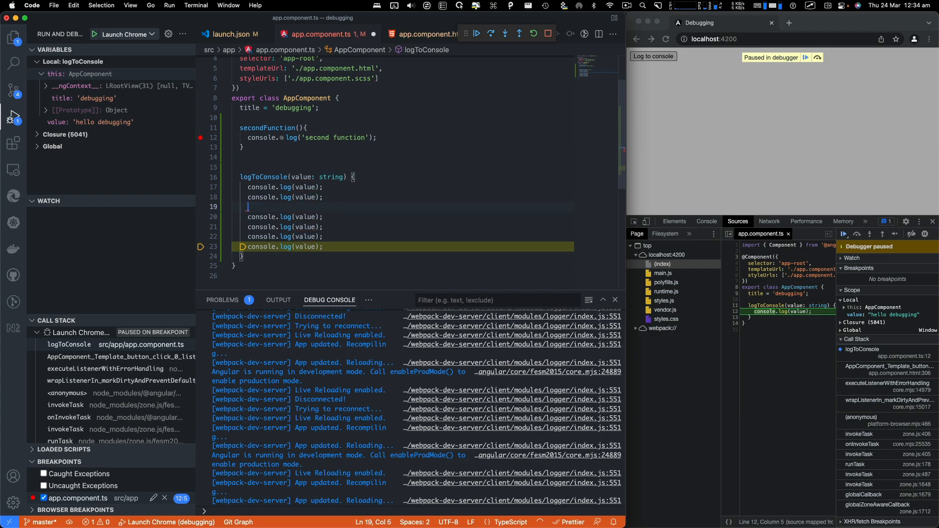
pyautogui.write('this.secondFunction();')
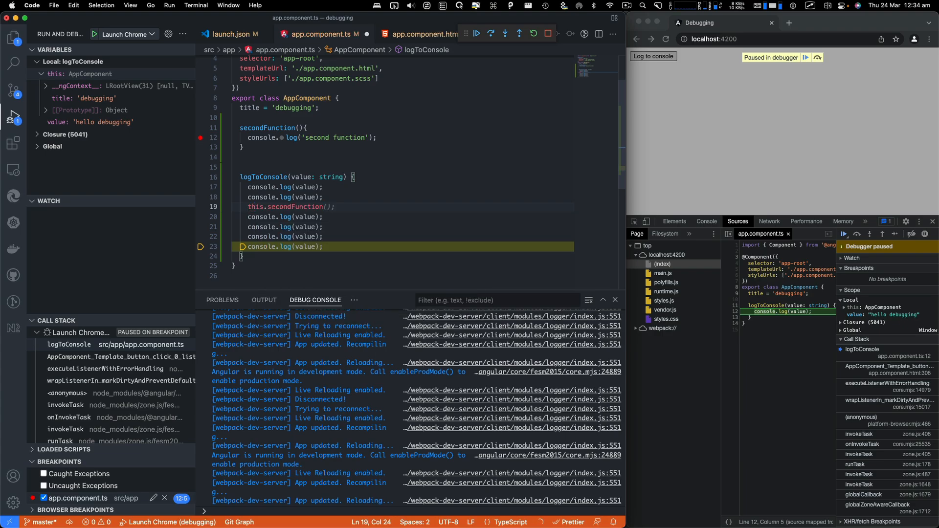
pyautogui.click(336, 207)
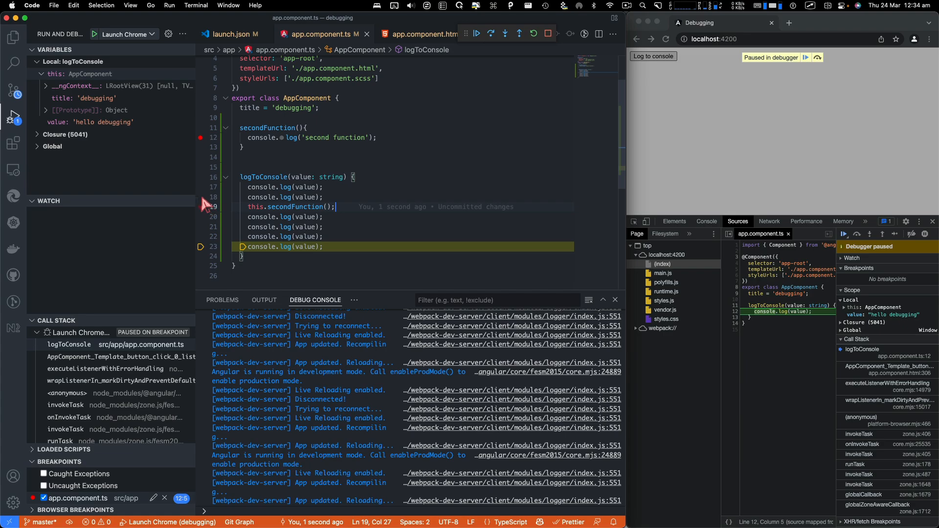
pyautogui.click(200, 197)
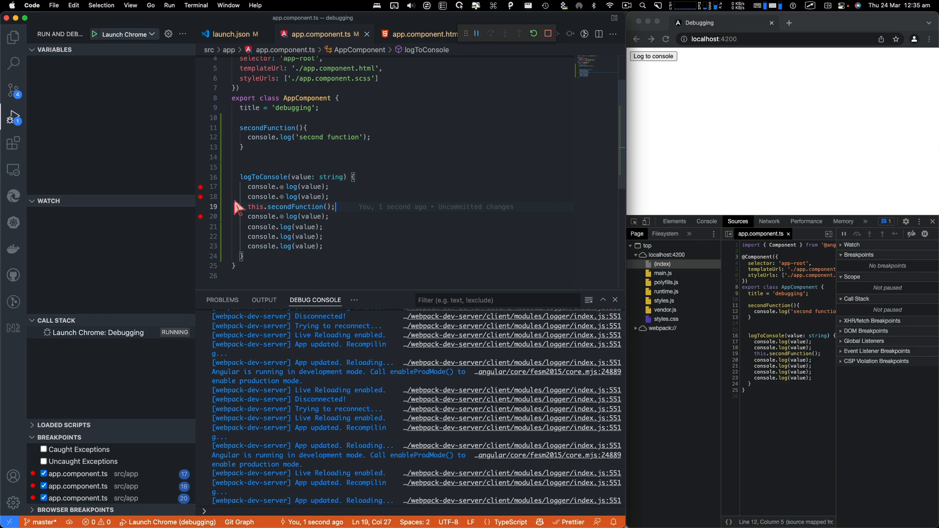
pyautogui.moveTo(410, 163)
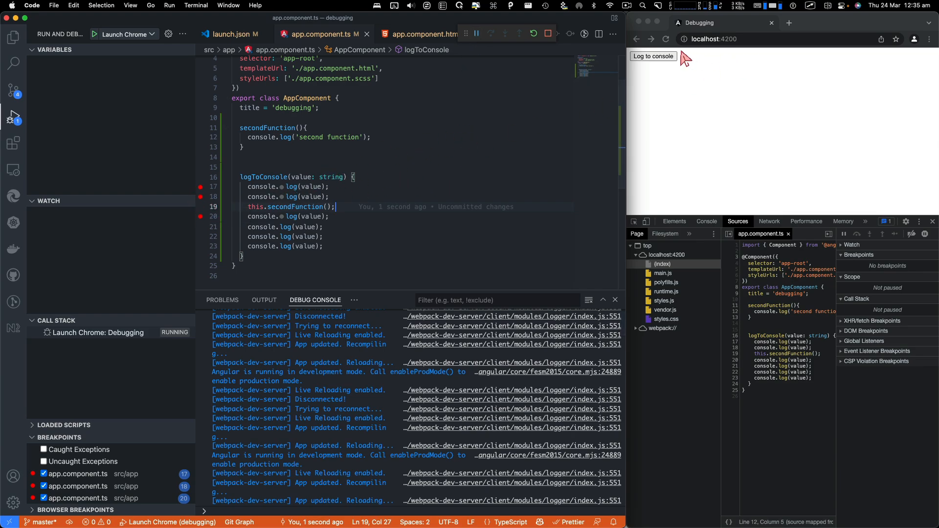
# - Trigger Log to console, continue to line 18, step over, step into secondFunction, then resume
pyautogui.click(654, 56)
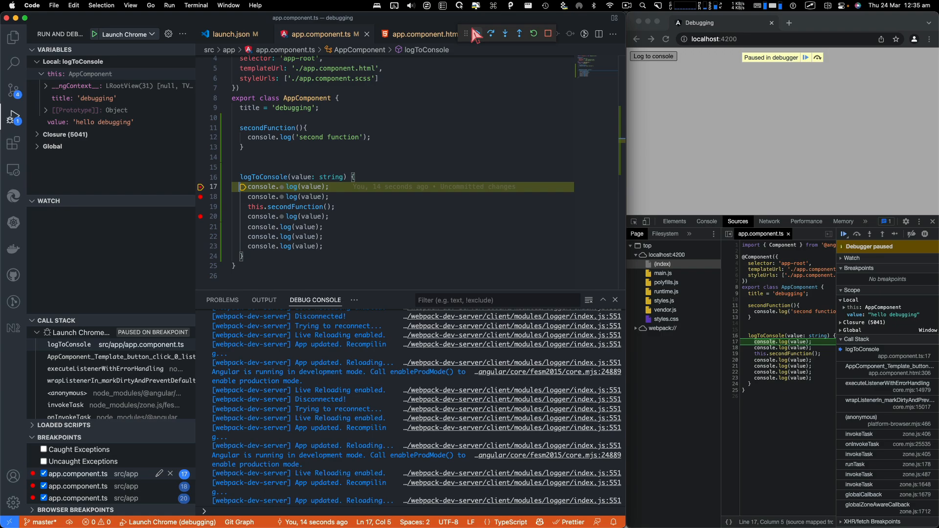
pyautogui.moveTo(476, 33)
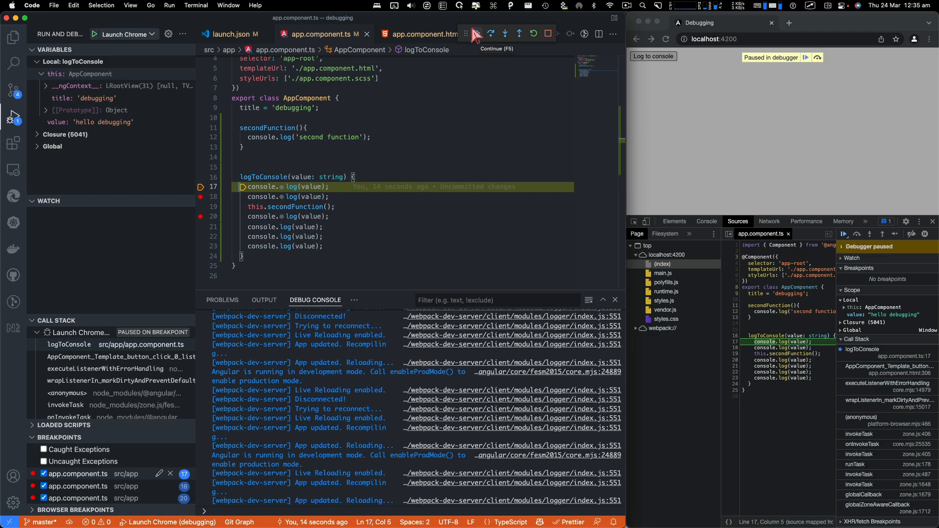
pyautogui.click(490, 34)
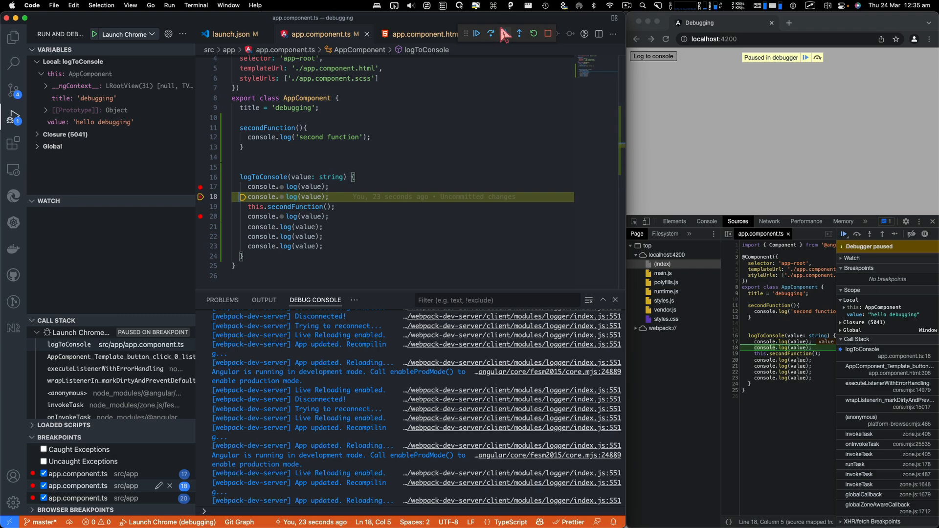
pyautogui.moveTo(505, 33)
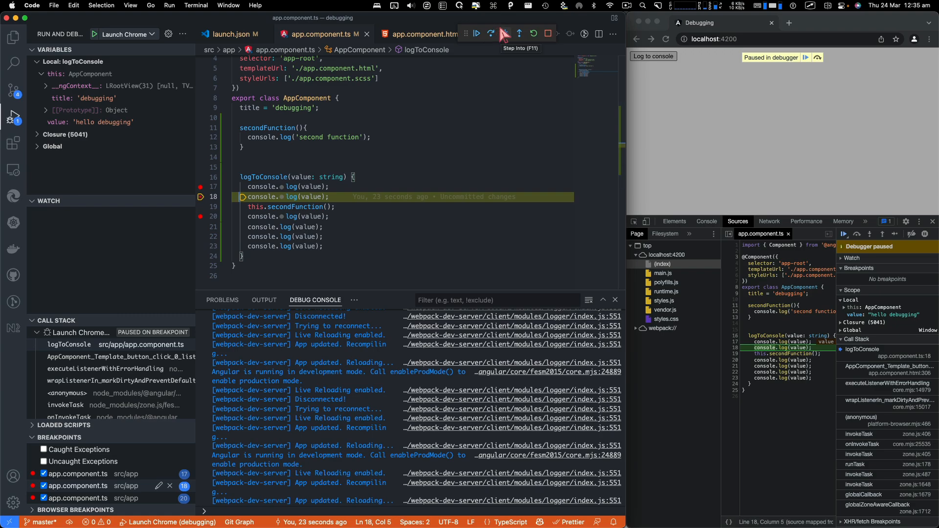
pyautogui.click(490, 34)
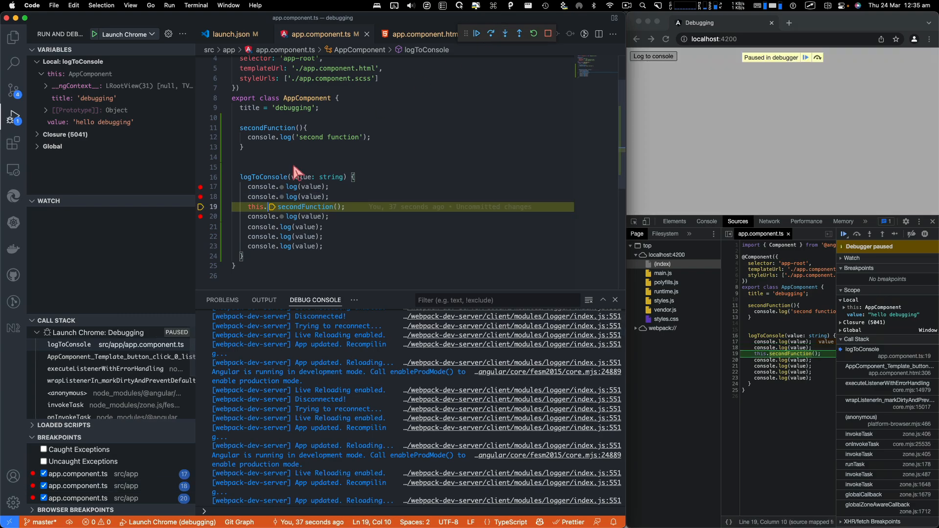
pyautogui.moveTo(292, 207)
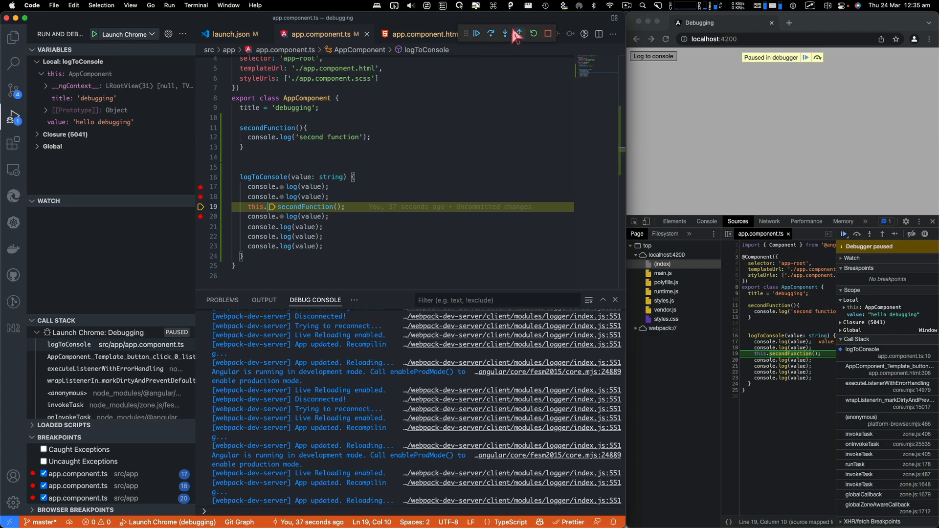
pyautogui.click(506, 34)
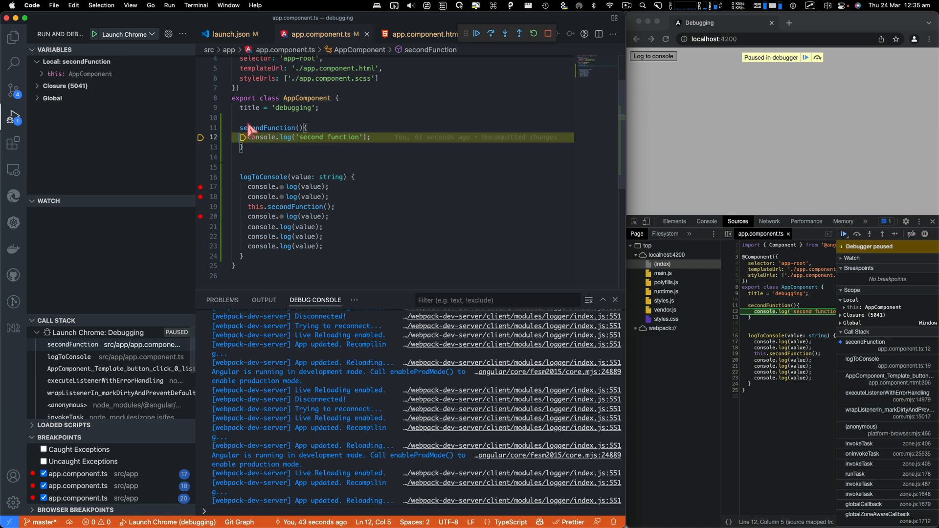
pyautogui.moveTo(261, 137)
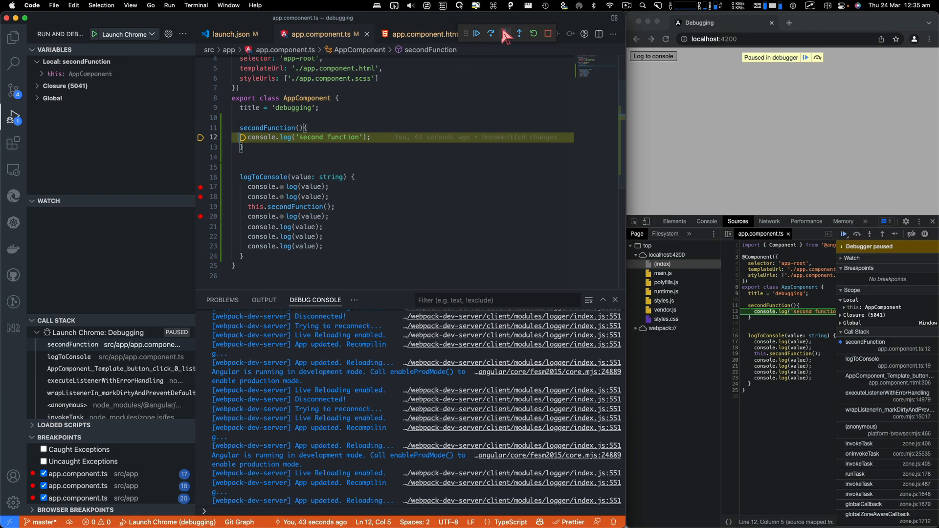
pyautogui.click(505, 33)
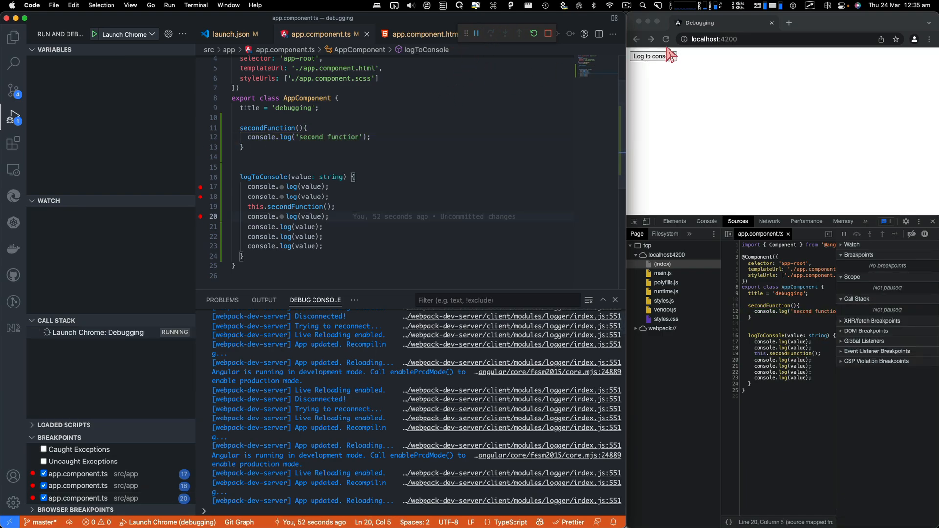
# - Trigger the button again and step over twice to pause on line 20
pyautogui.click(651, 56)
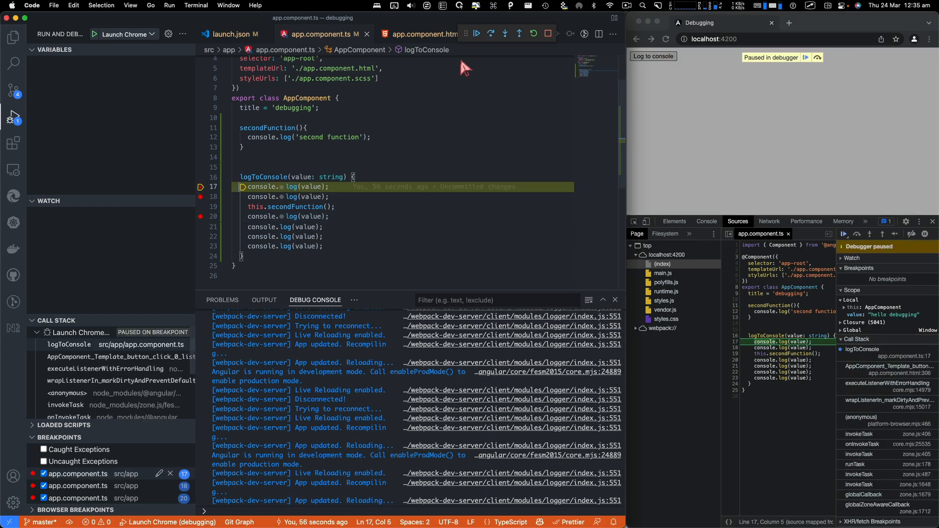
pyautogui.click(491, 34)
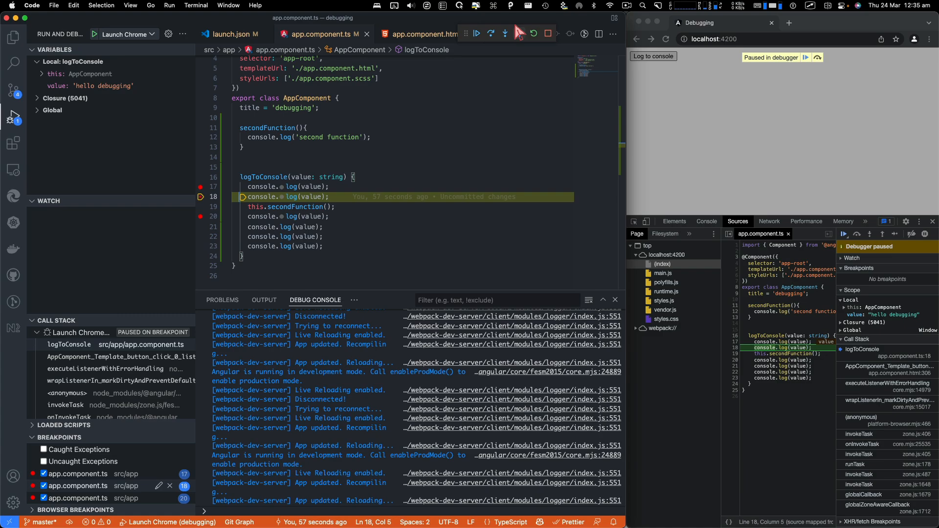
pyautogui.click(490, 34)
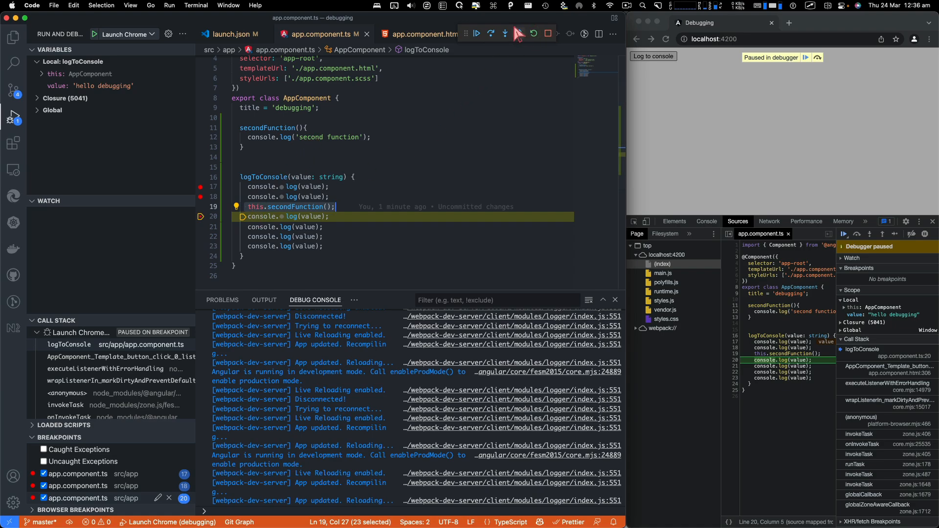
pyautogui.moveTo(515, 34)
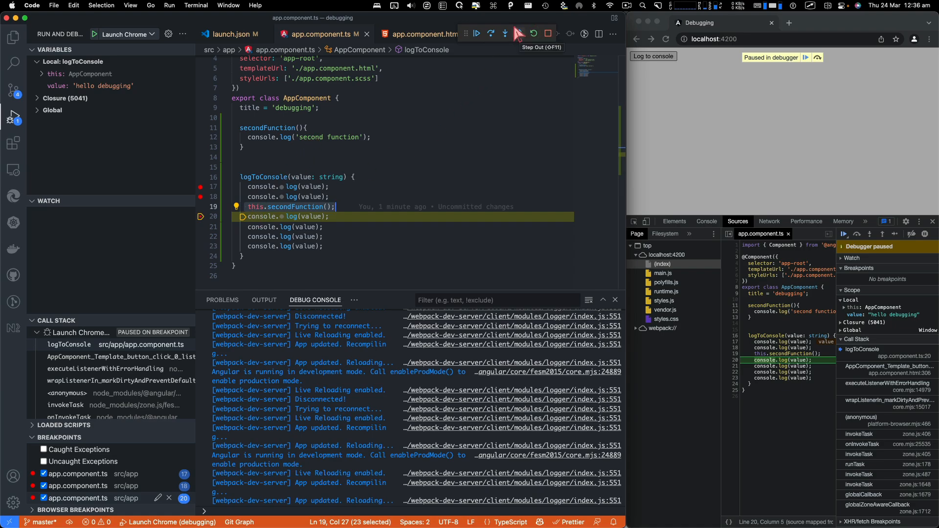
pyautogui.moveTo(246, 203)
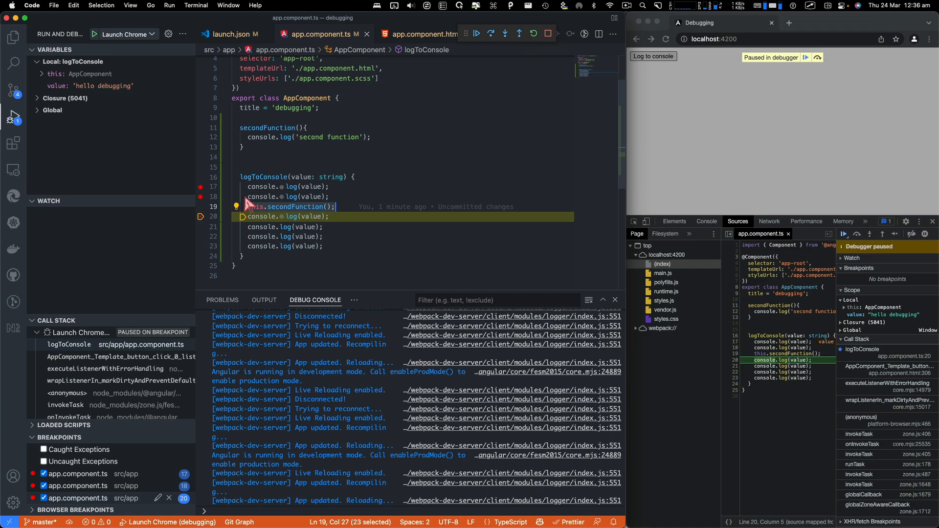
pyautogui.moveTo(323, 206)
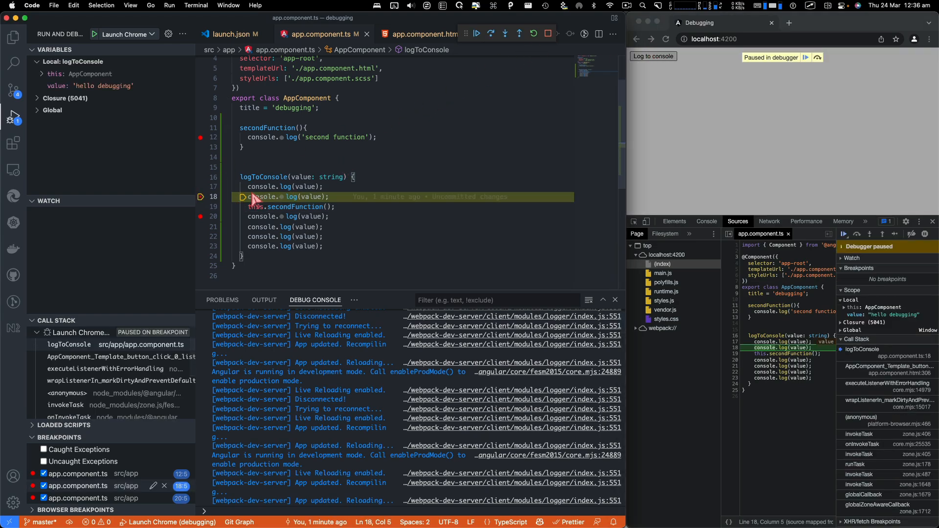
# - Continue to the breakpoint inside secondFunction, then resume running the app
pyautogui.click(505, 34)
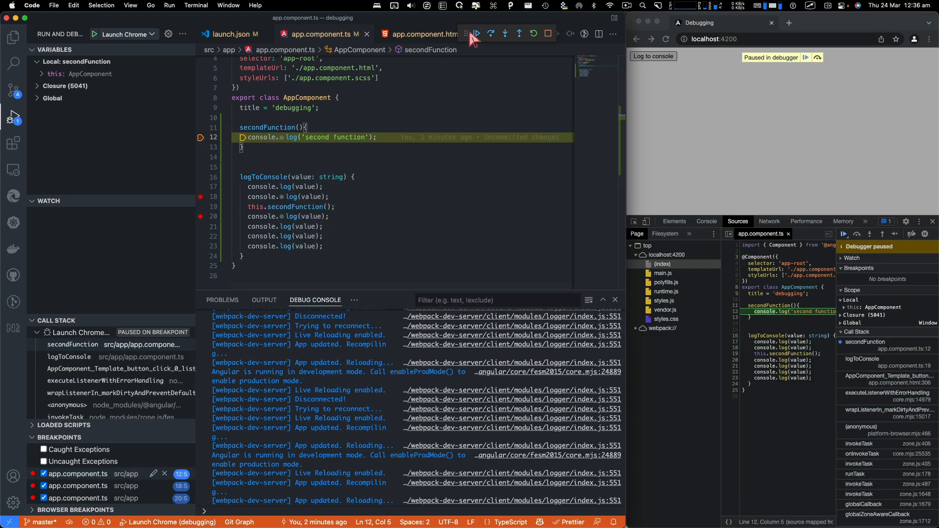
pyautogui.click(476, 34)
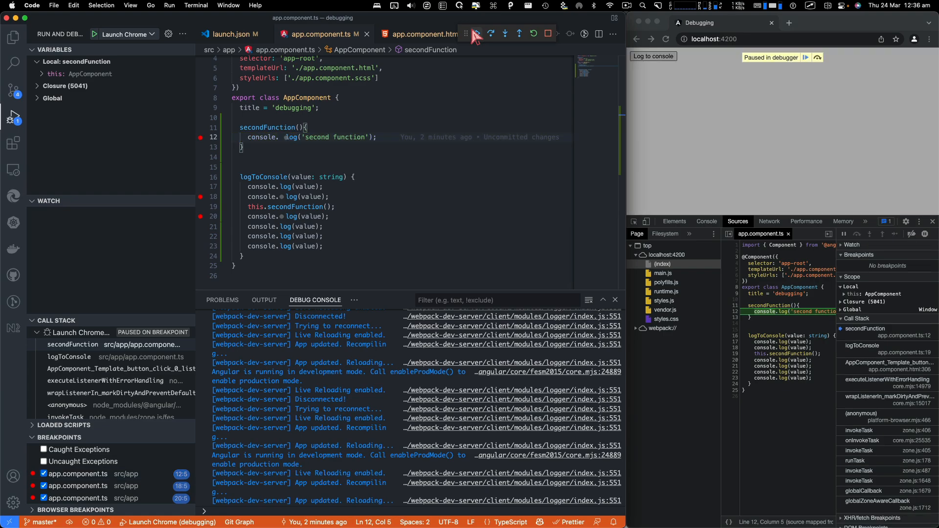
pyautogui.click(477, 33)
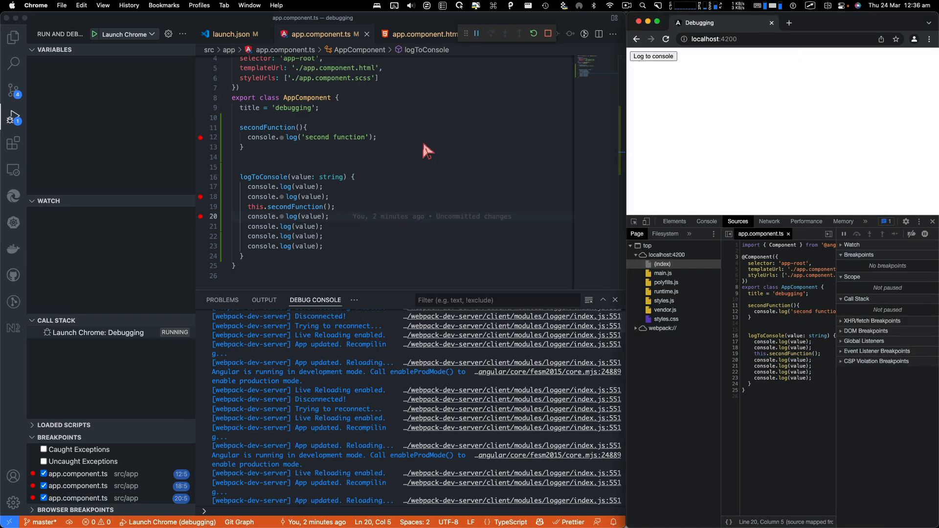
pyautogui.moveTo(222, 213)
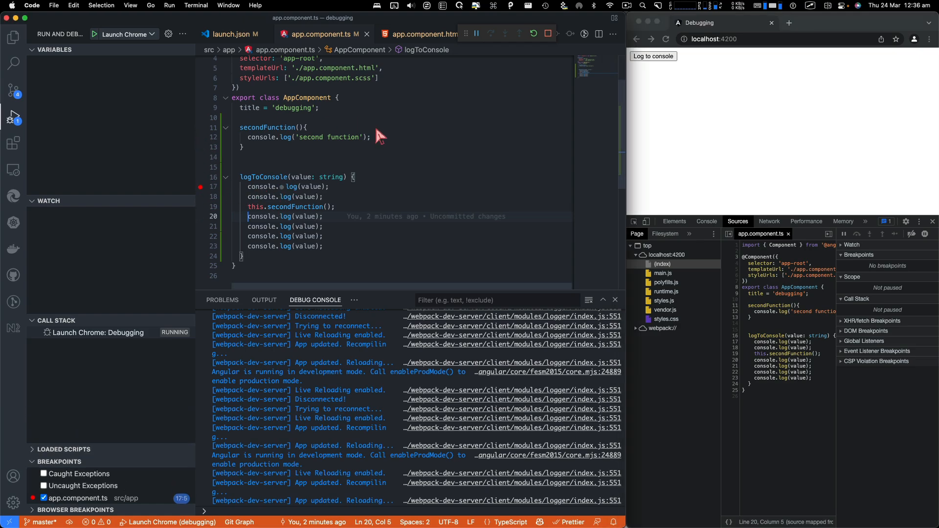
pyautogui.moveTo(448, 110)
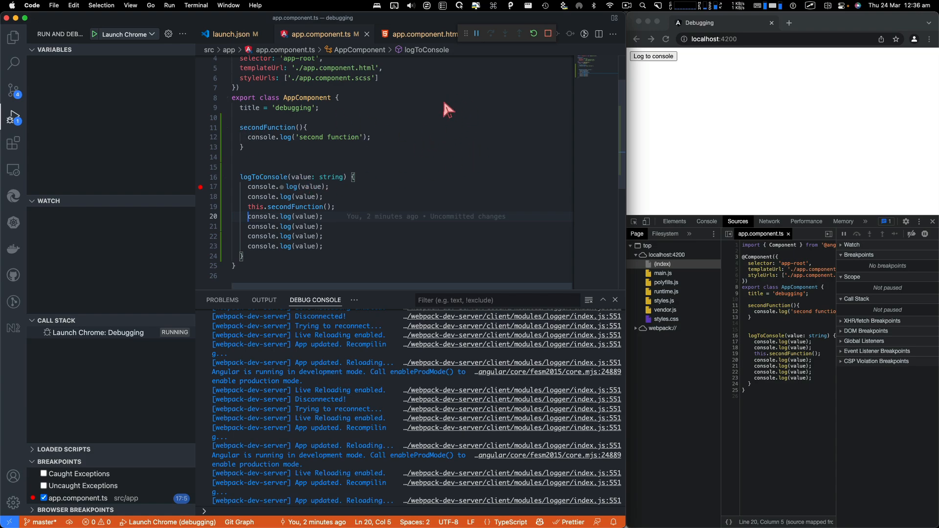
pyautogui.moveTo(653, 56)
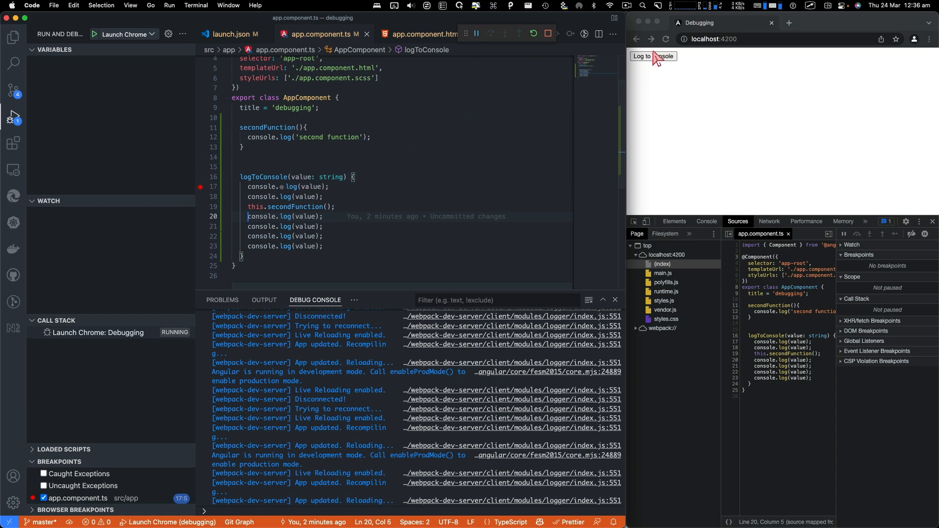
# - Trigger Log to console, step over lines 17–18, step into secondFunction and over its log
pyautogui.click(652, 56)
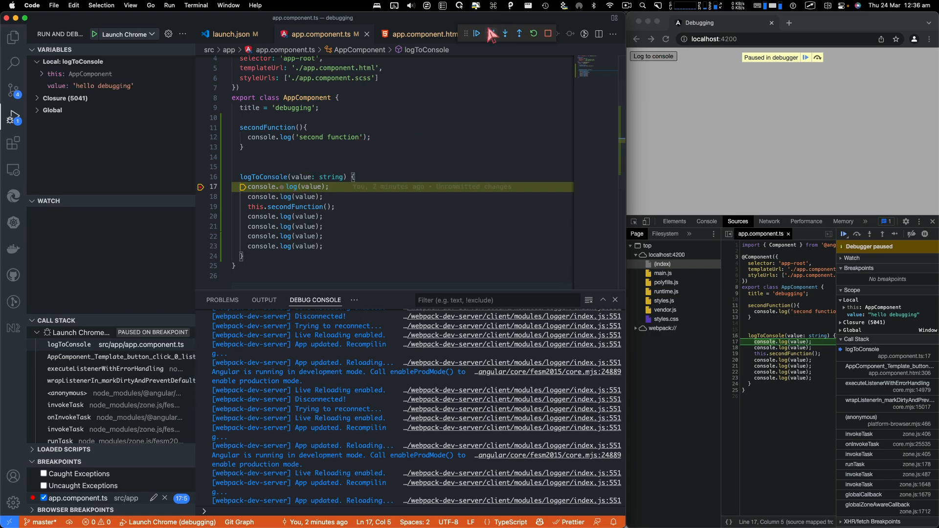
pyautogui.moveTo(492, 33)
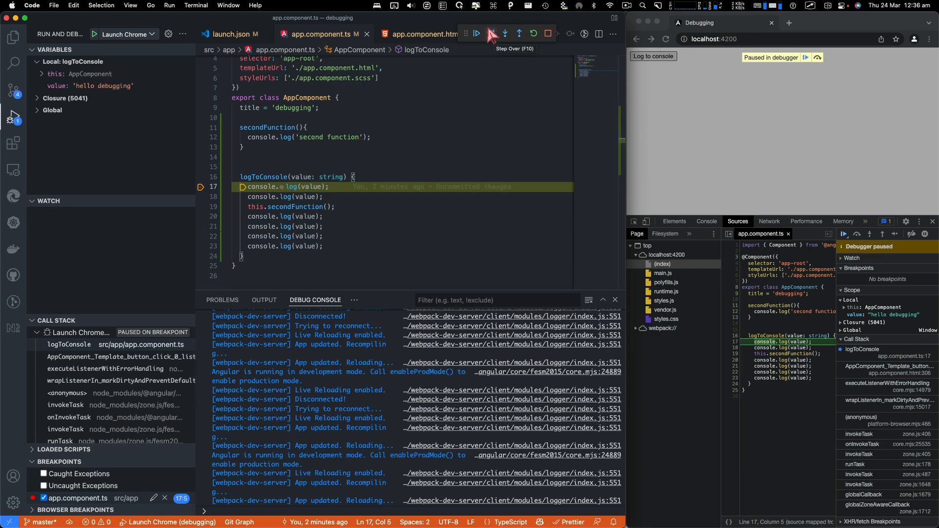
pyautogui.click(491, 34)
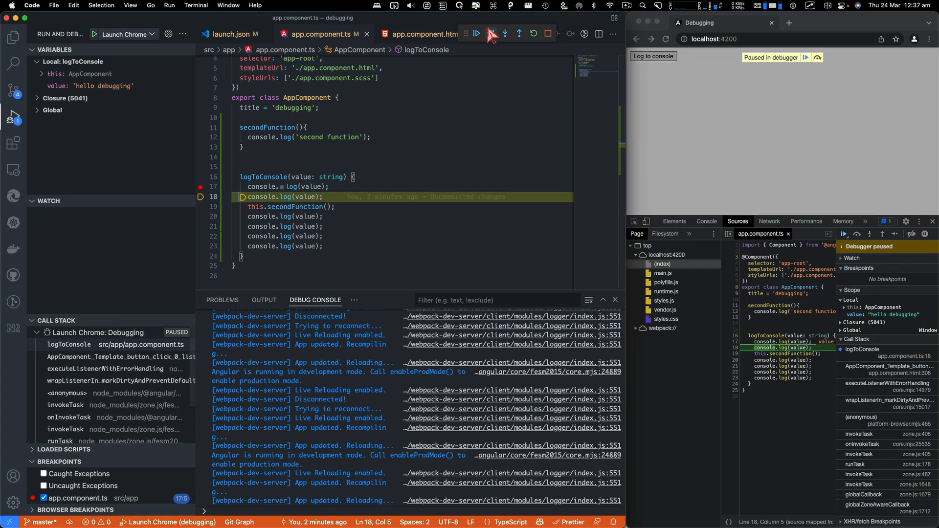
pyautogui.click(504, 34)
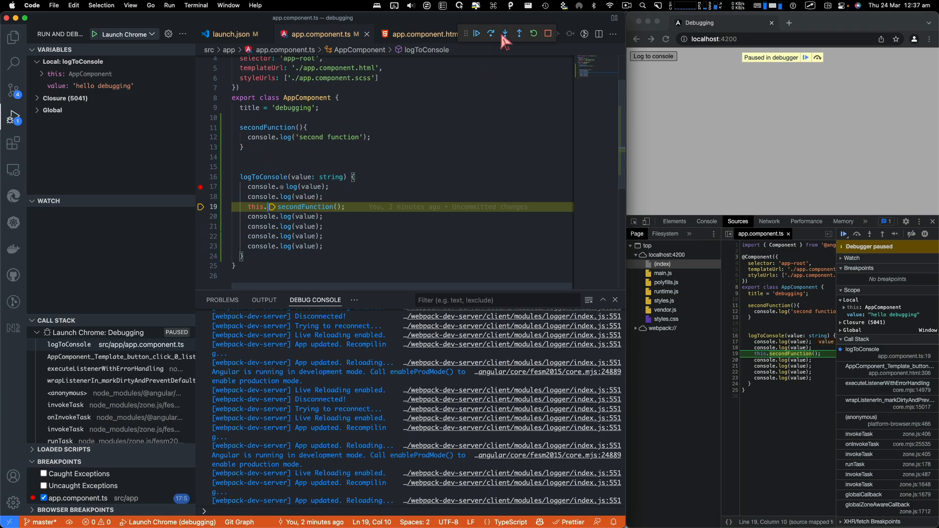
pyautogui.moveTo(505, 33)
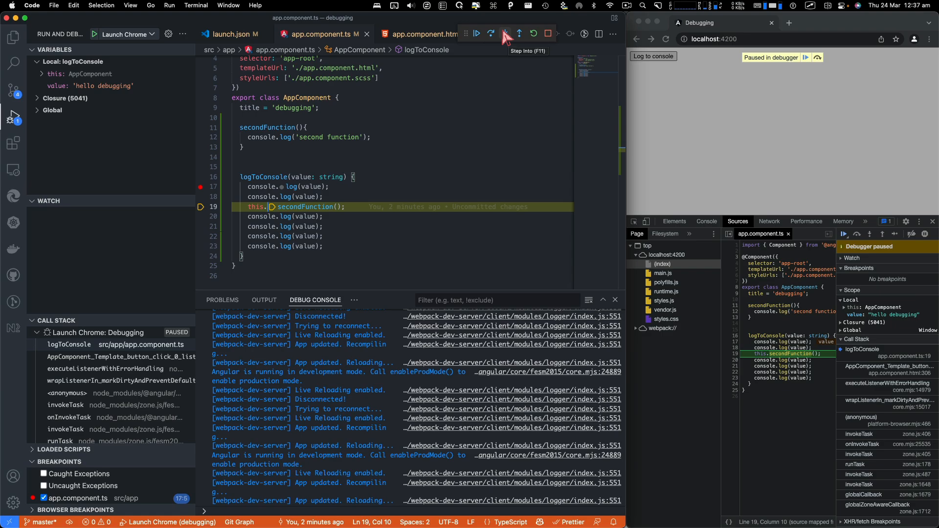
pyautogui.click(504, 34)
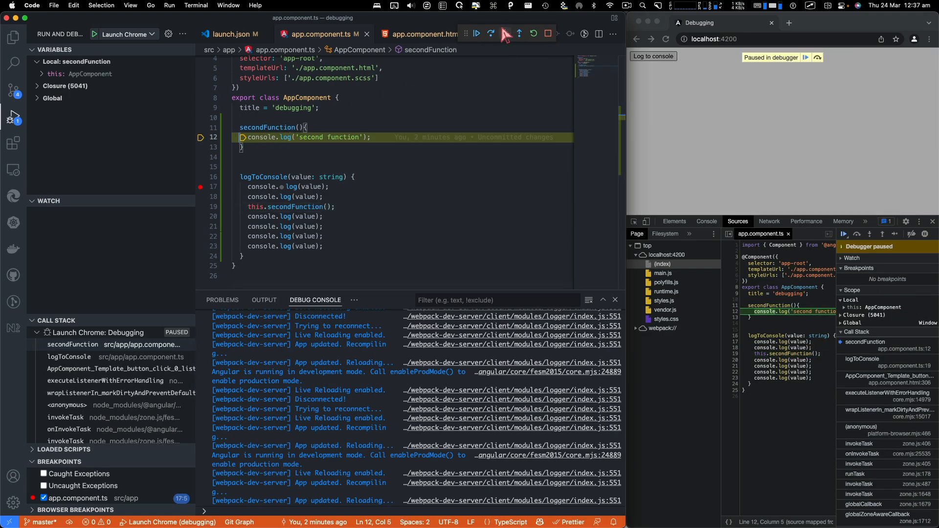
pyautogui.click(491, 34)
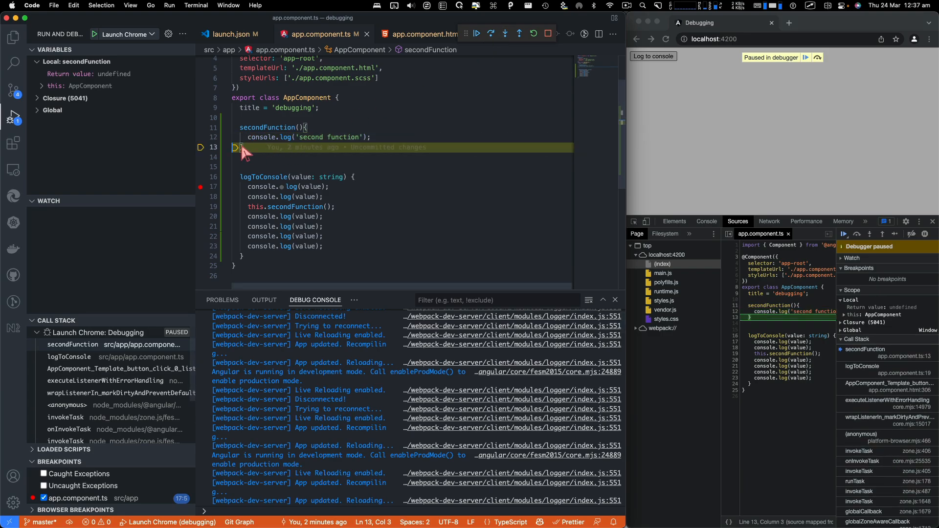
pyautogui.moveTo(257, 139)
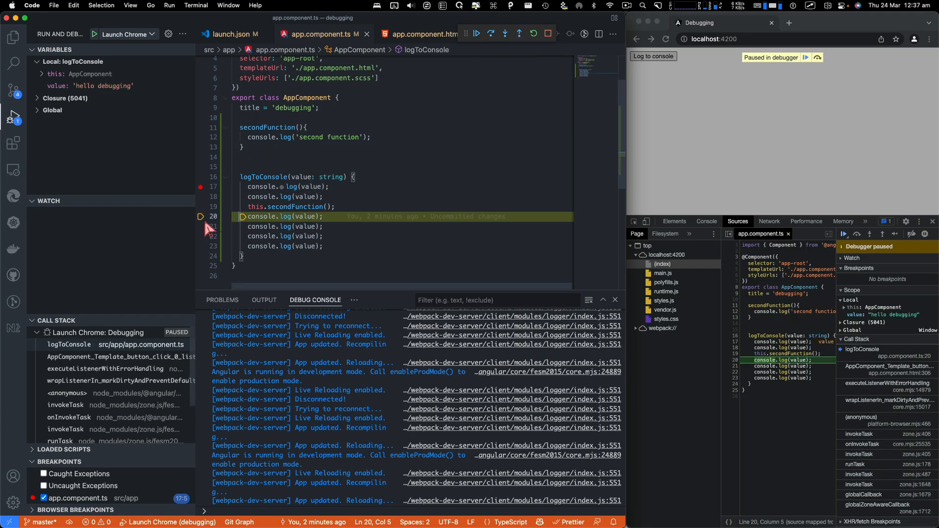
pyautogui.moveTo(201, 186)
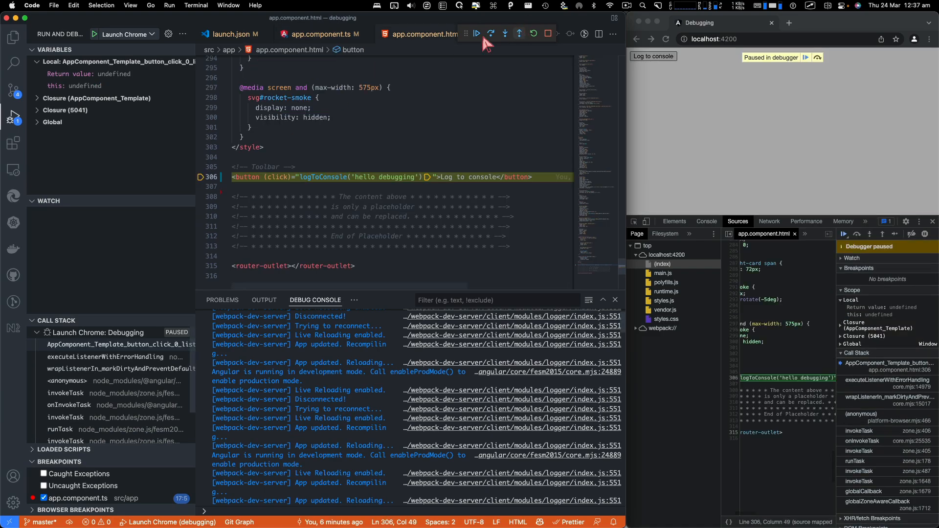
pyautogui.moveTo(336, 170)
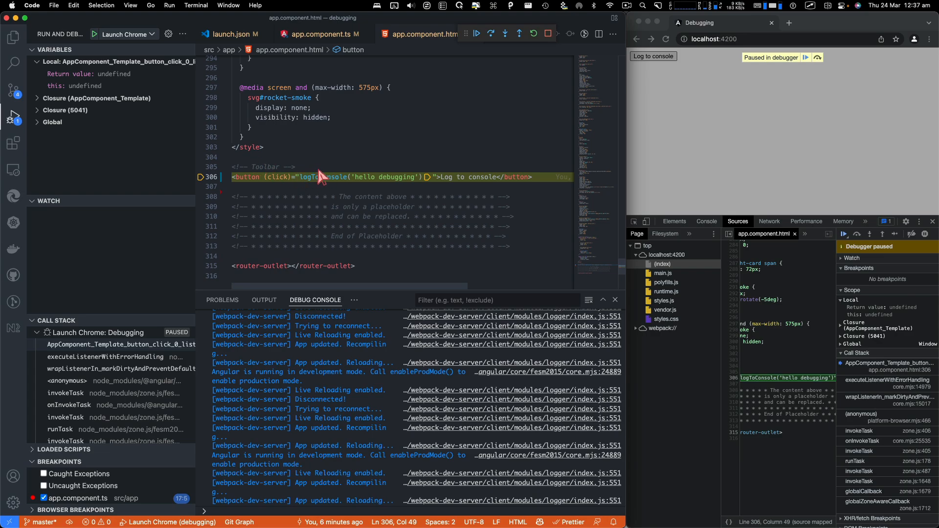
pyautogui.moveTo(457, 85)
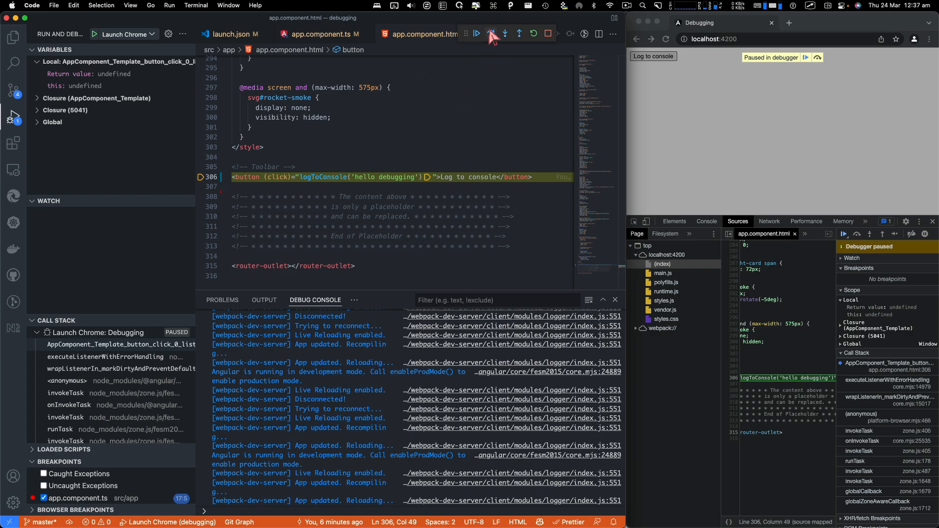
pyautogui.moveTo(493, 34)
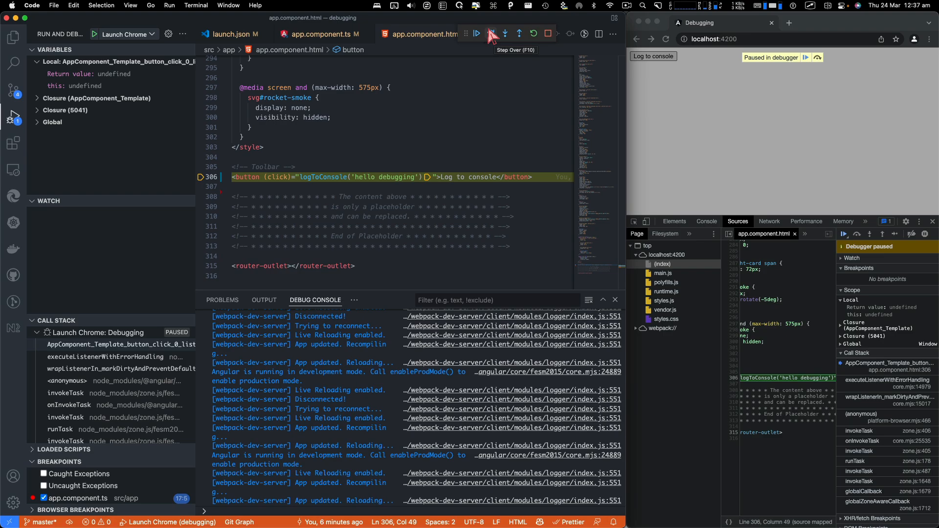
pyautogui.moveTo(476, 34)
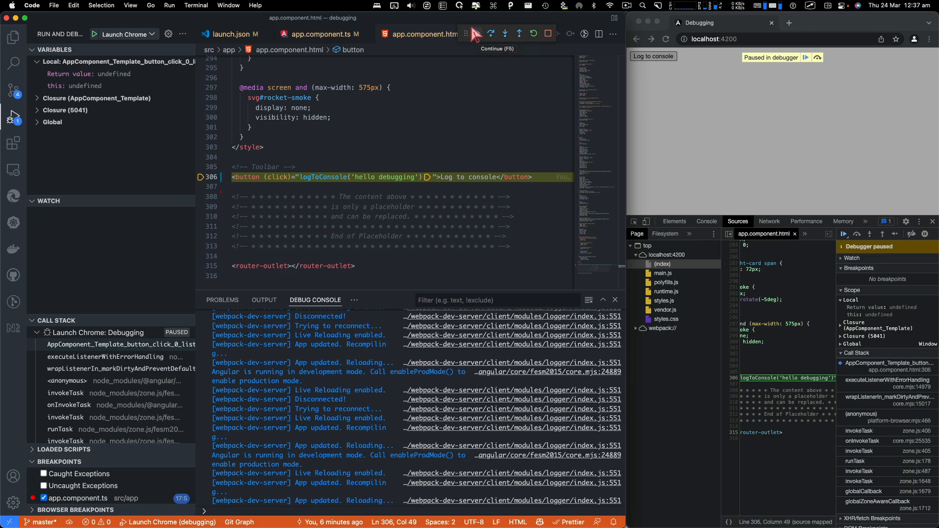
# - Resume execution from the template's click handler so the app runs freely
pyautogui.click(475, 33)
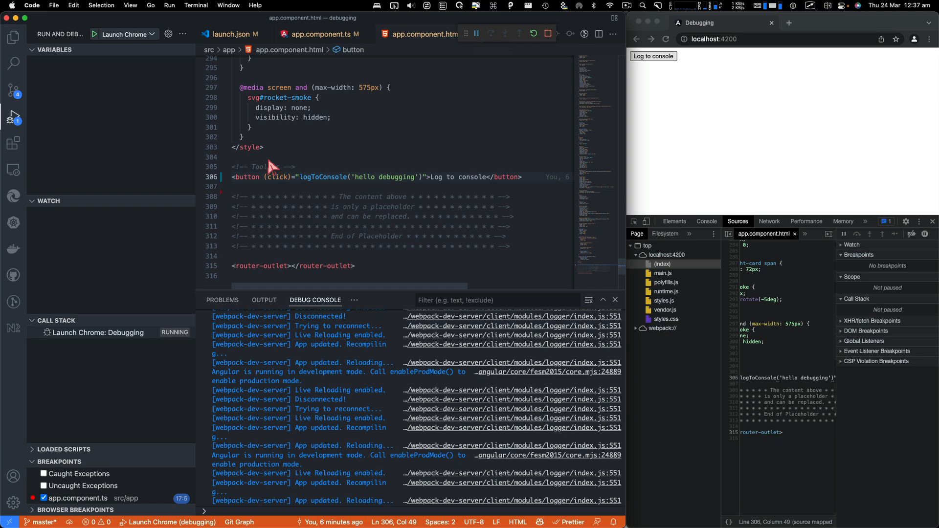
pyautogui.moveTo(285, 170)
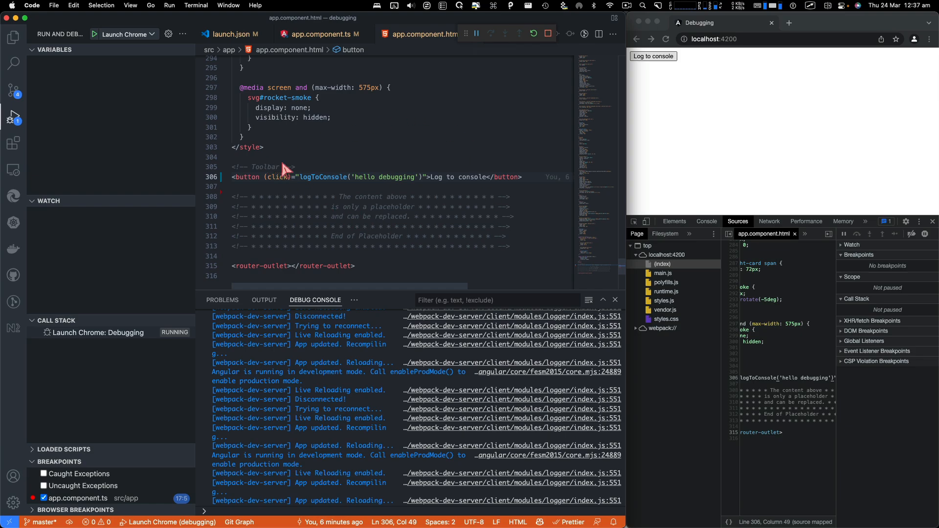
pyautogui.moveTo(246, 118)
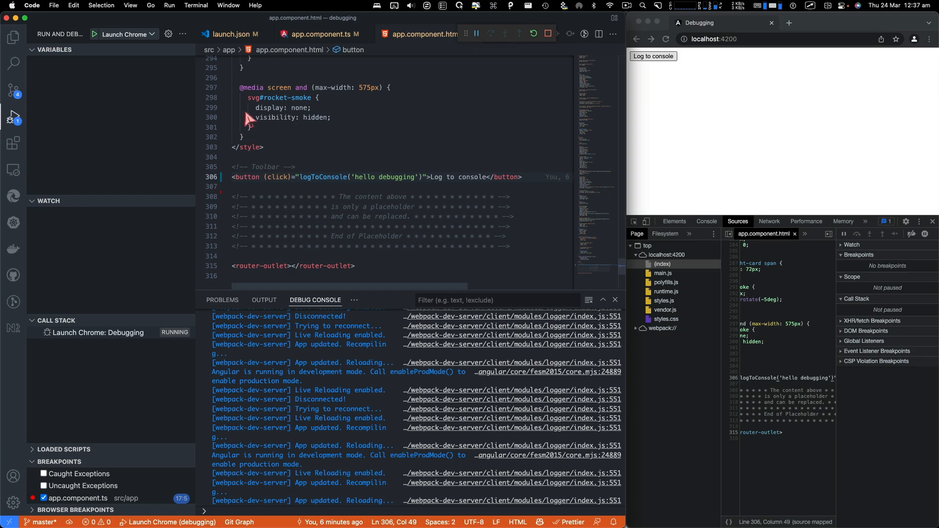
pyautogui.moveTo(508, 44)
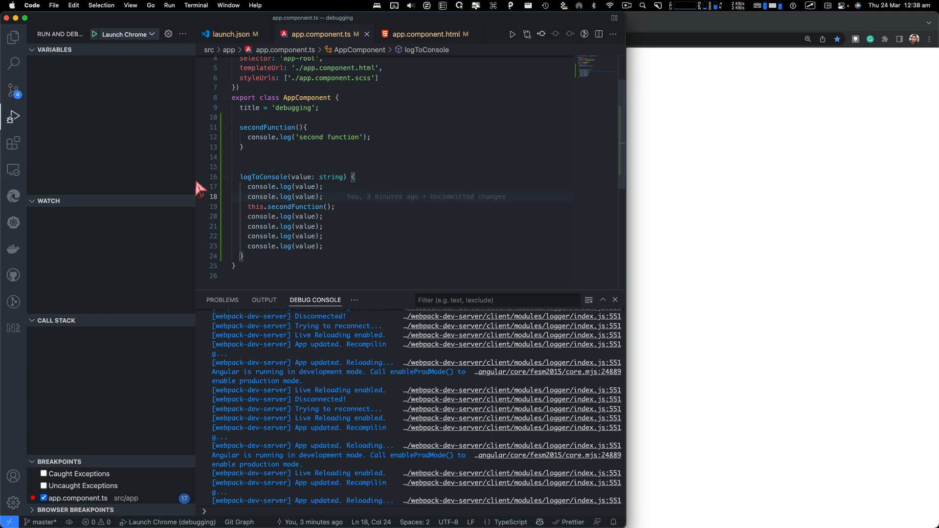
pyautogui.moveTo(207, 188)
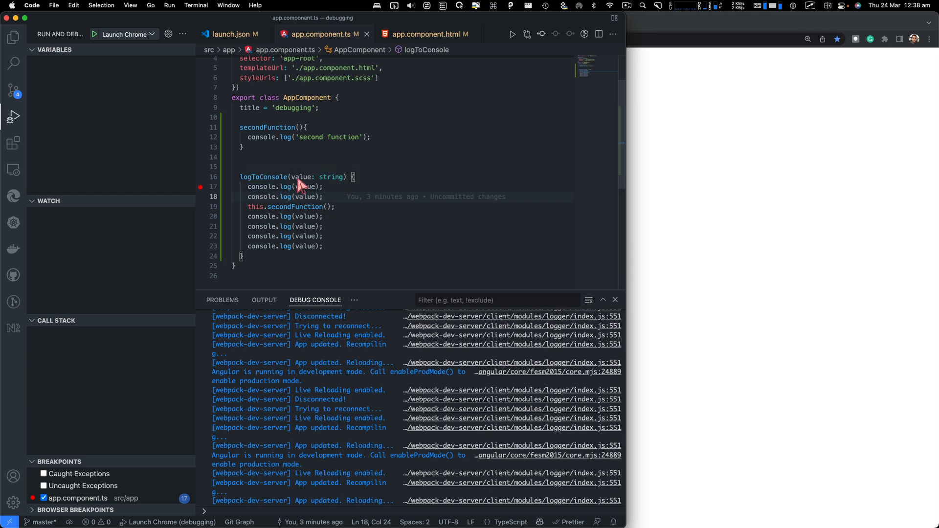
pyautogui.moveTo(339, 184)
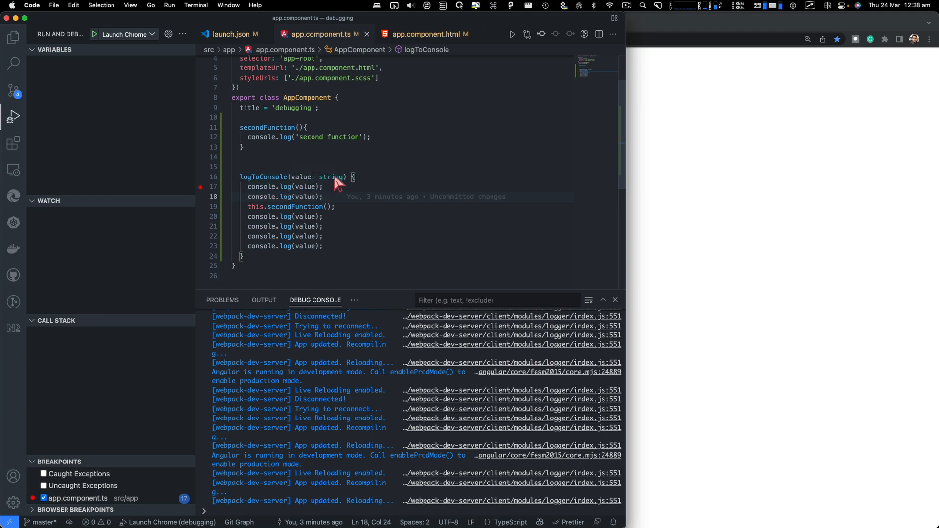